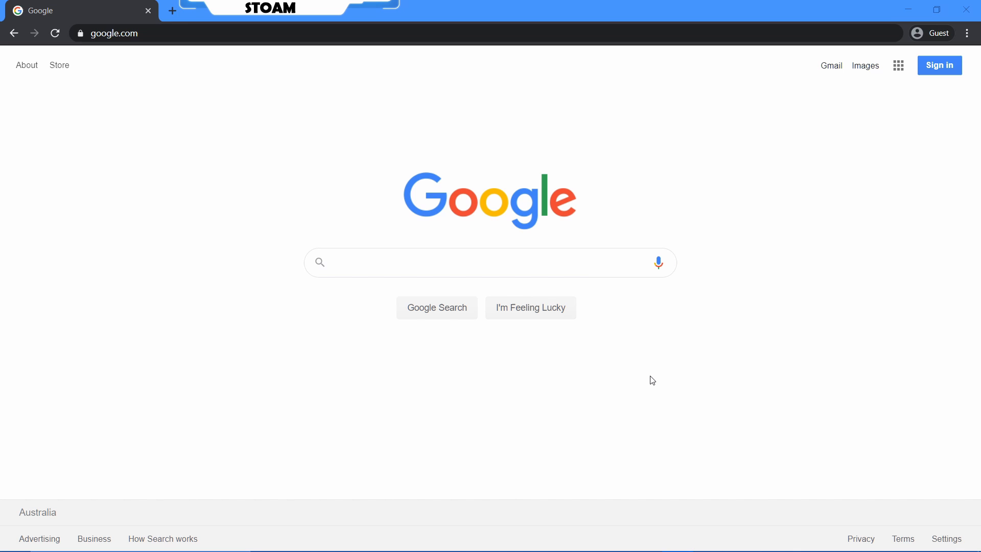
pyautogui.moveTo(686, 349)
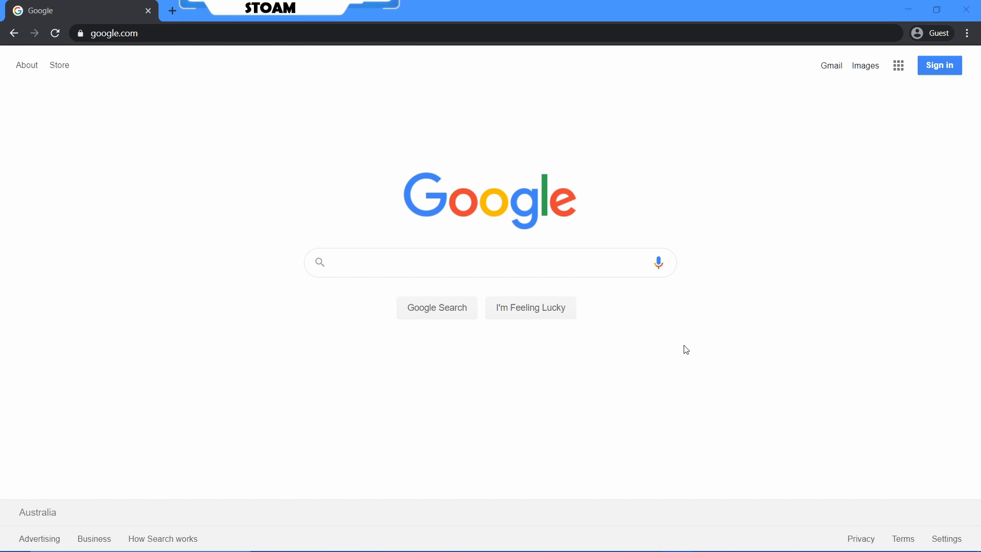
pyautogui.moveTo(704, 242)
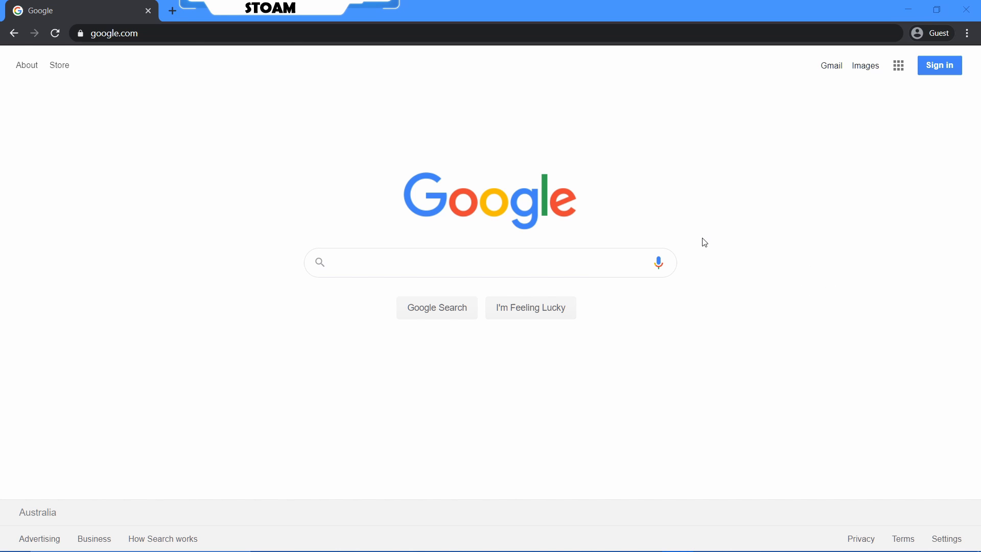
pyautogui.moveTo(707, 219)
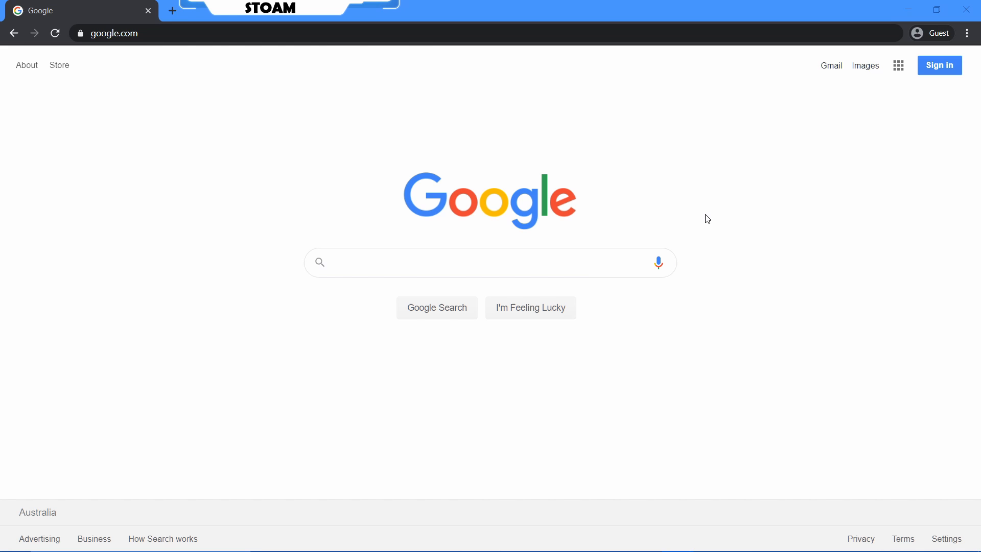
# Check the page's right-click Inspect option and Chrome's More tools > Developer tools menu
pyautogui.rightClick(704, 219)
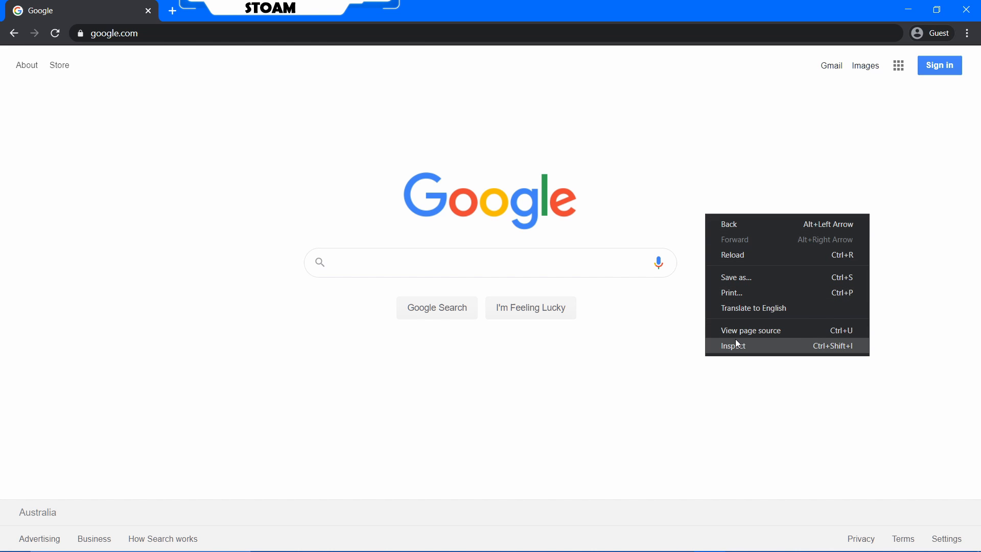
pyautogui.moveTo(826, 345)
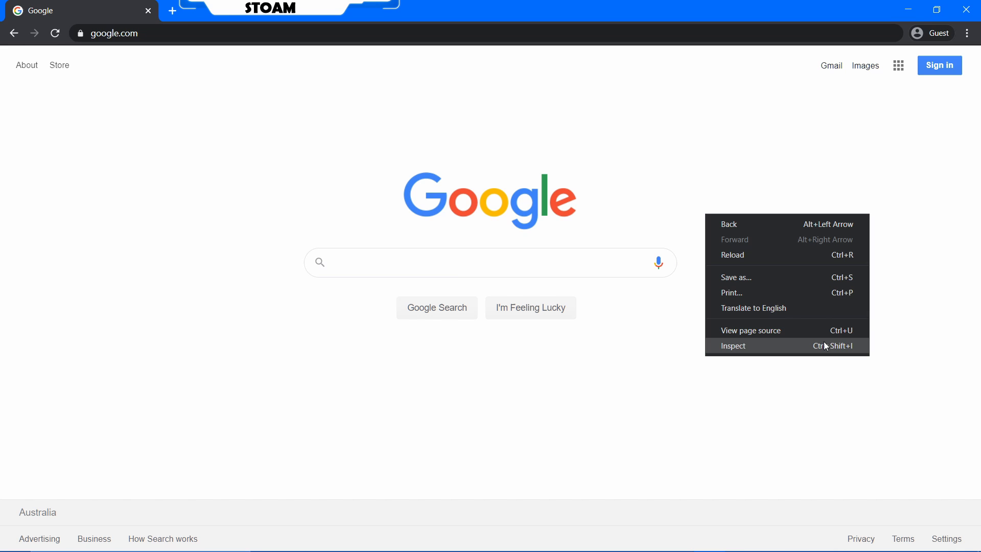
pyautogui.moveTo(762, 159)
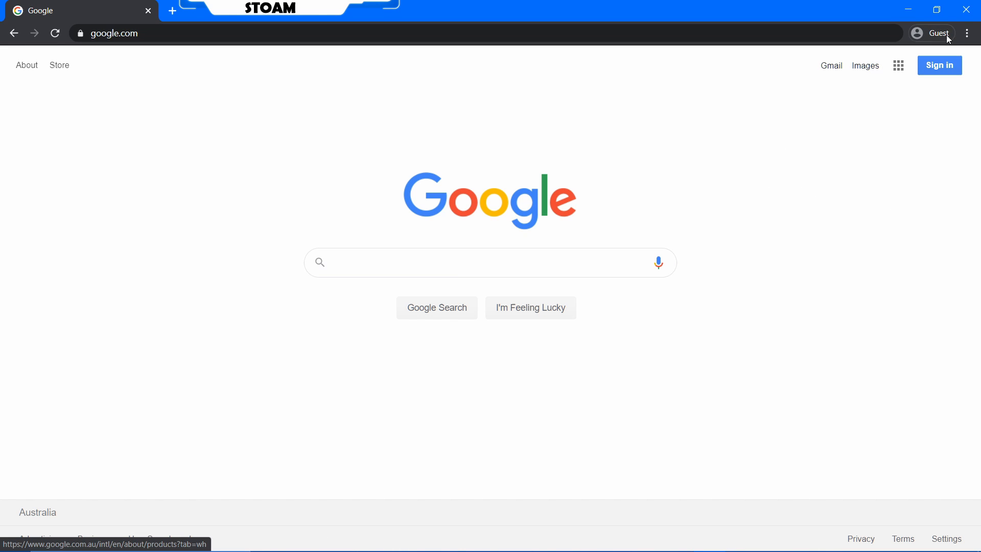
pyautogui.click(969, 33)
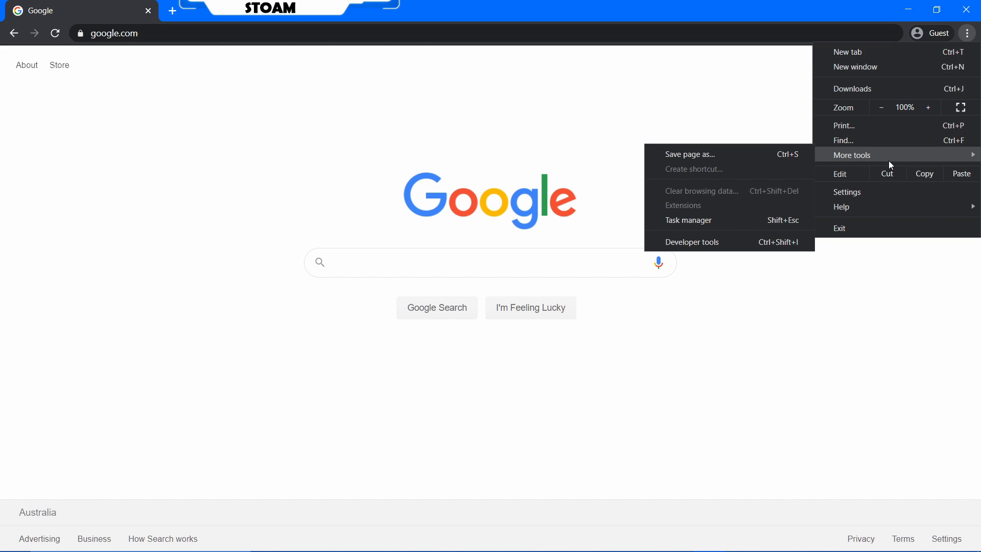
pyautogui.moveTo(693, 242)
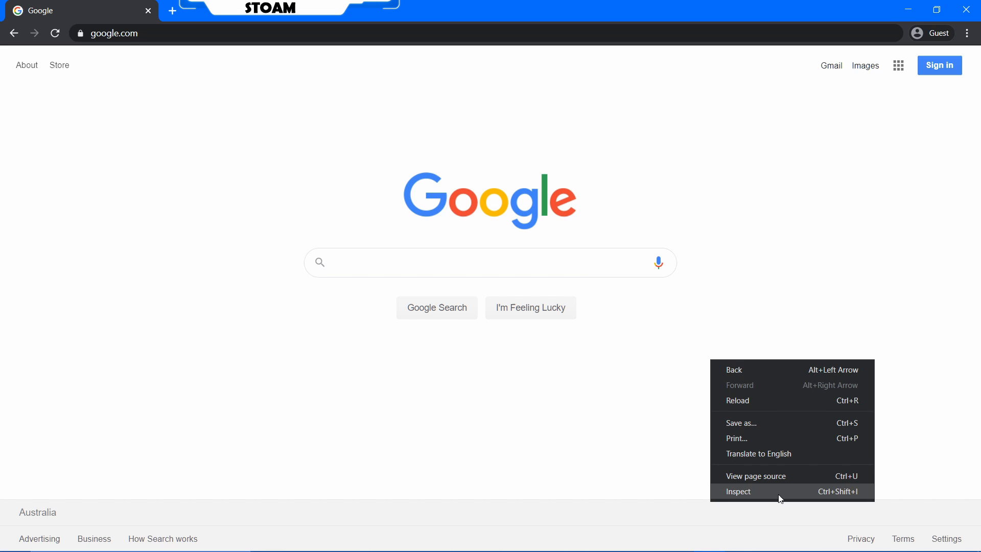
pyautogui.moveTo(770, 495)
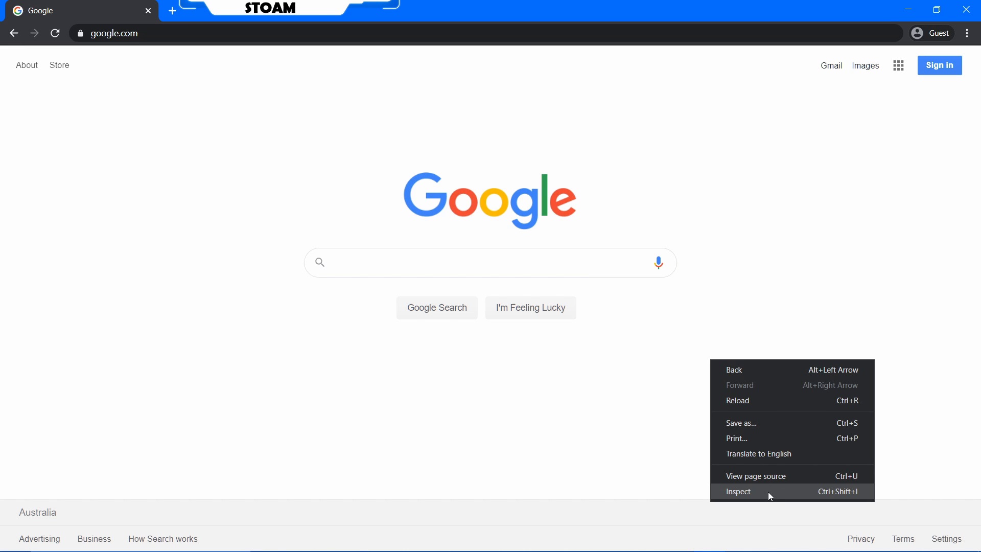
# Open DevTools with Inspect and examine the Google logo image's HTML
pyautogui.click(738, 491)
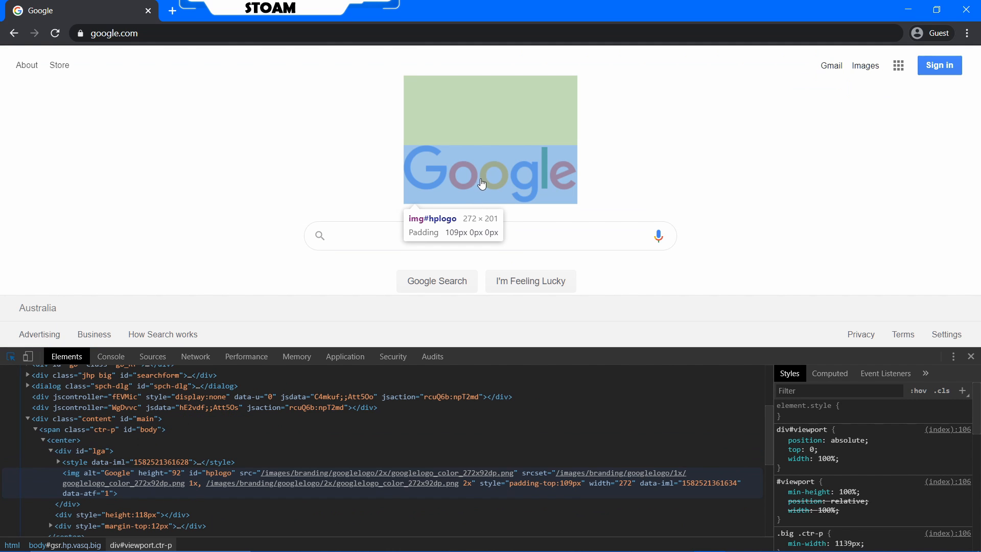
pyautogui.click(10, 356)
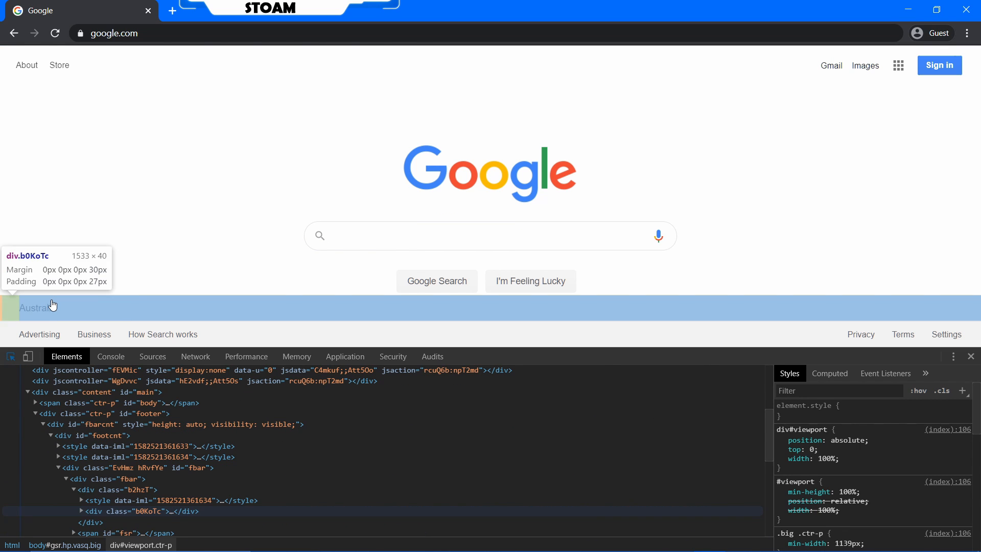
pyautogui.moveTo(93, 334)
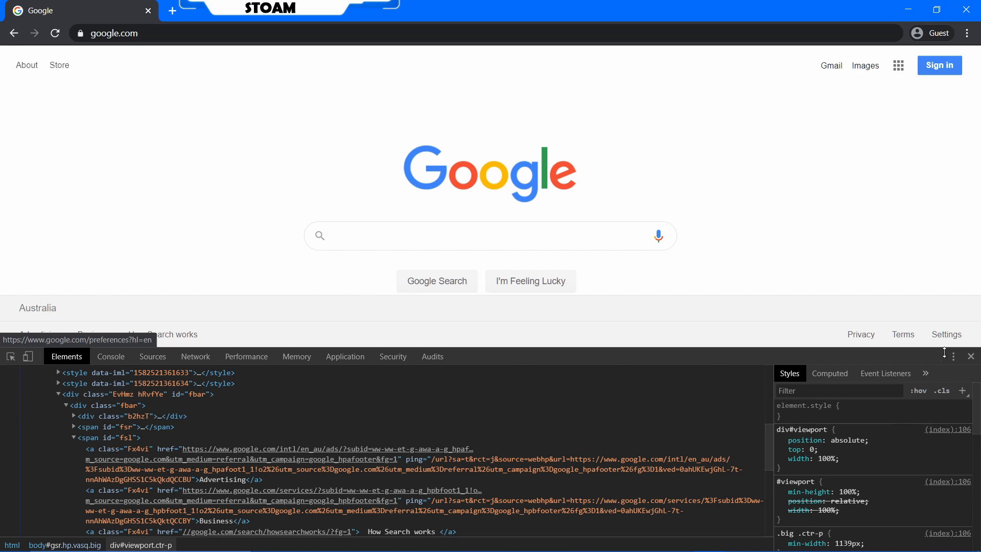
pyautogui.click(953, 356)
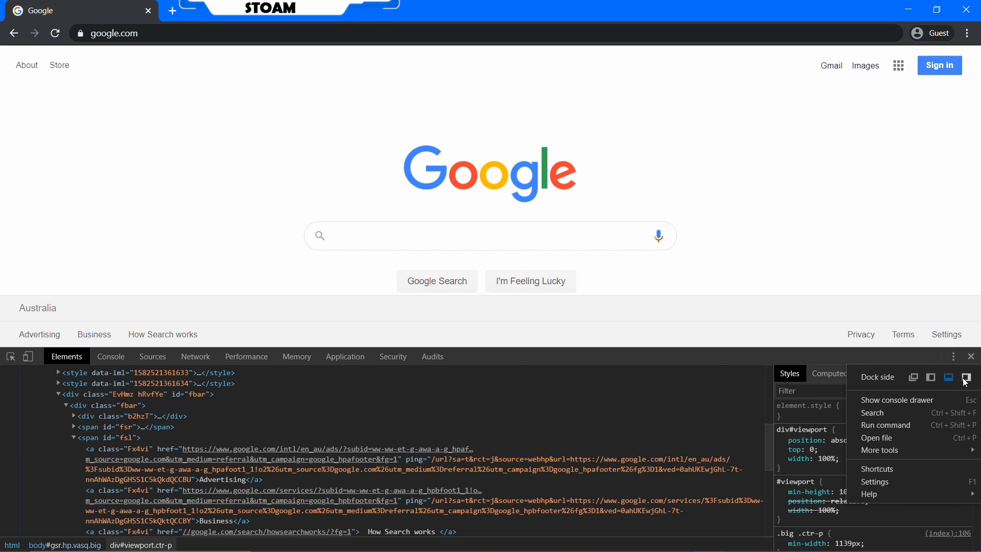
pyautogui.click(948, 376)
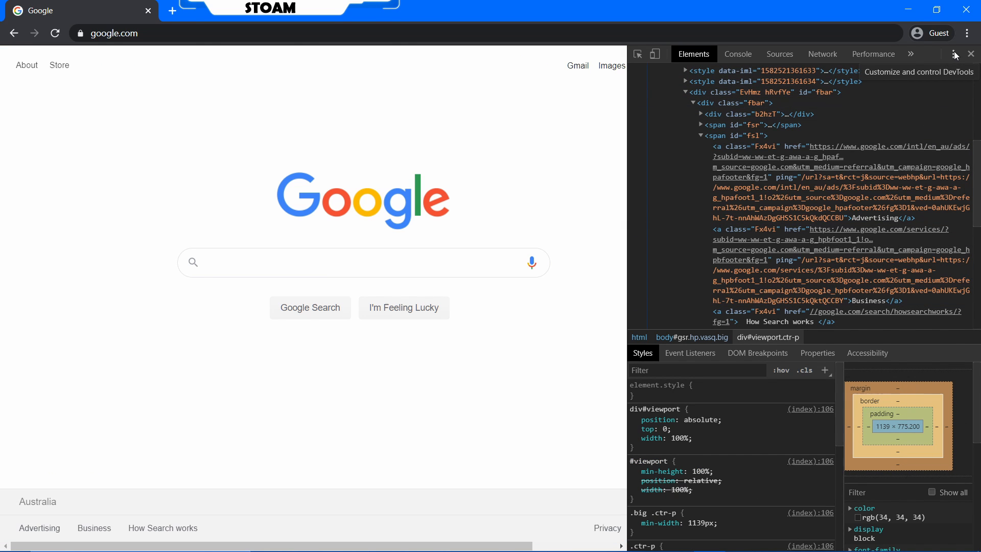
pyautogui.click(953, 54)
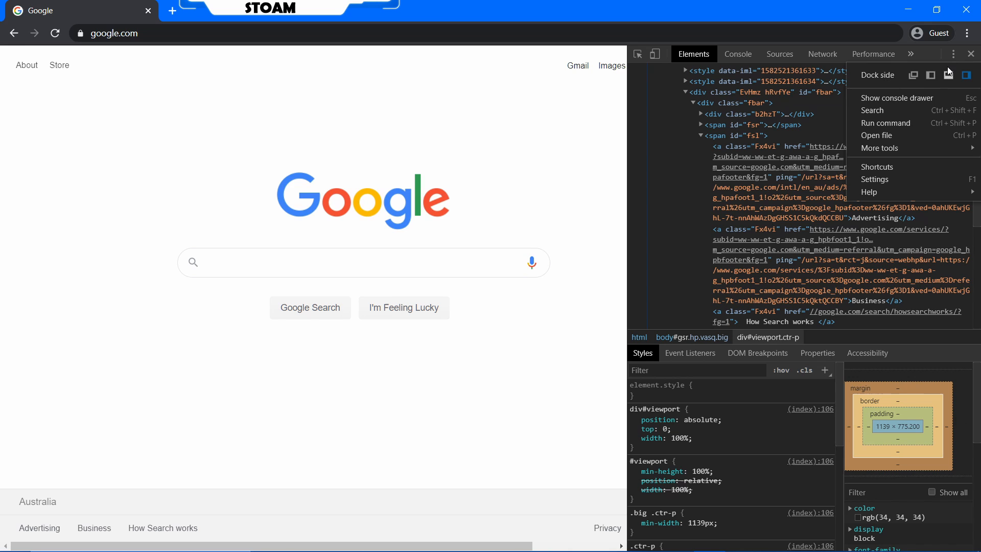
pyautogui.click(930, 75)
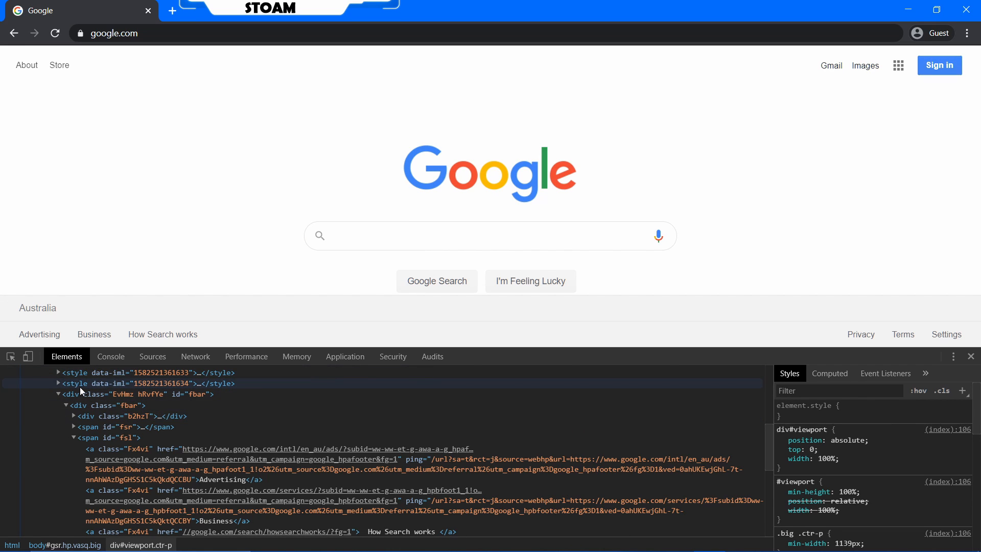
pyautogui.click(954, 356)
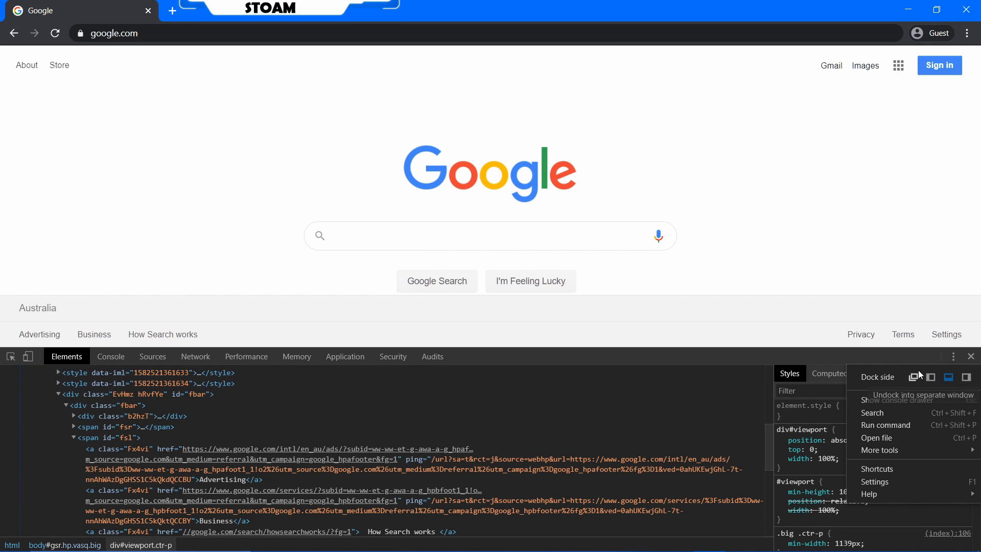
pyautogui.moveTo(835, 324)
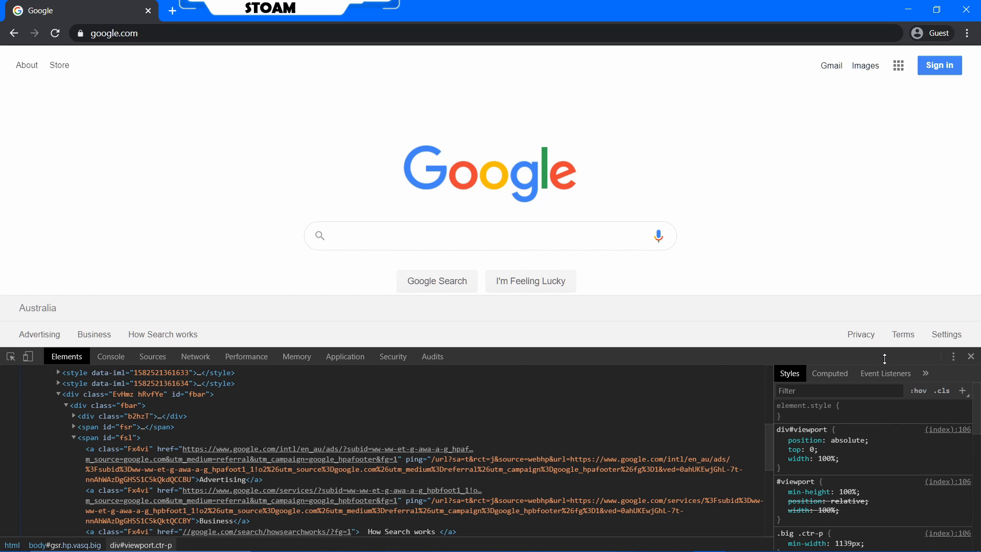
pyautogui.moveTo(2, 344)
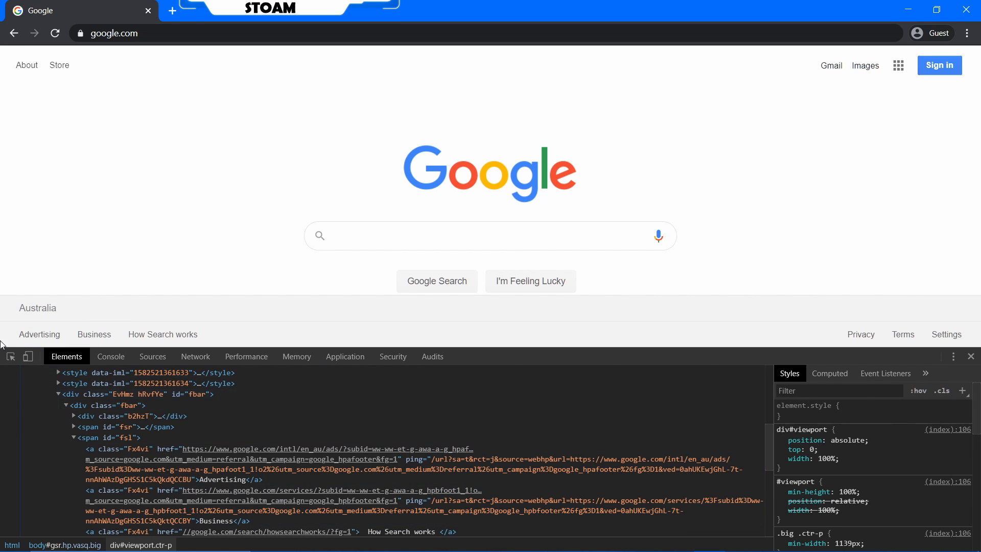
pyautogui.moveTo(93, 334)
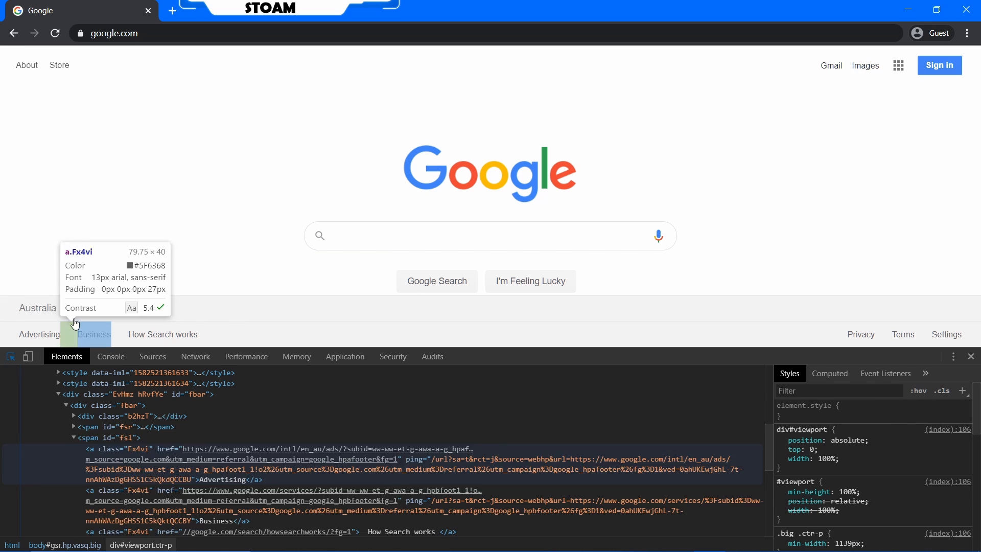
# Select the Australia footer text to reveal its span in the Elements panel
pyautogui.click(37, 307)
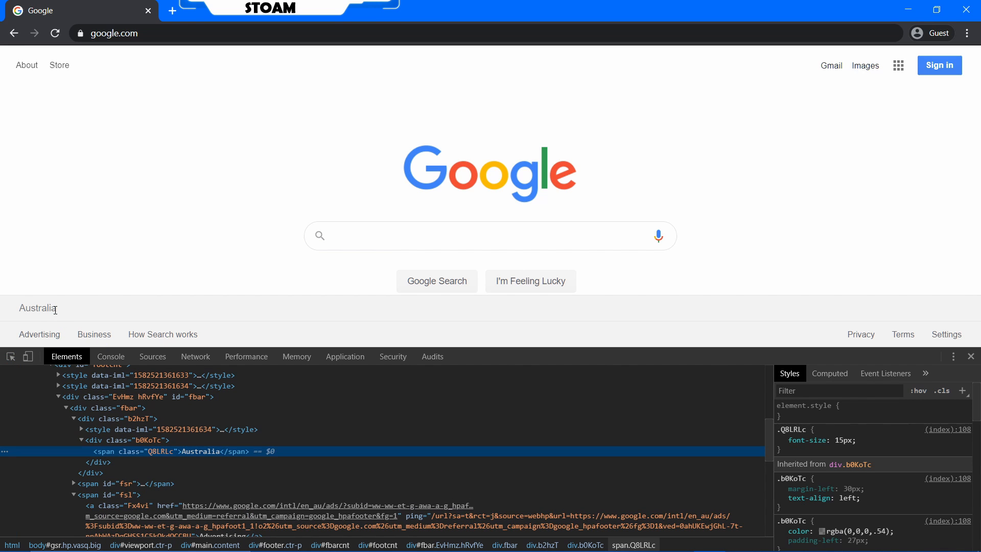
pyautogui.moveTo(202, 451)
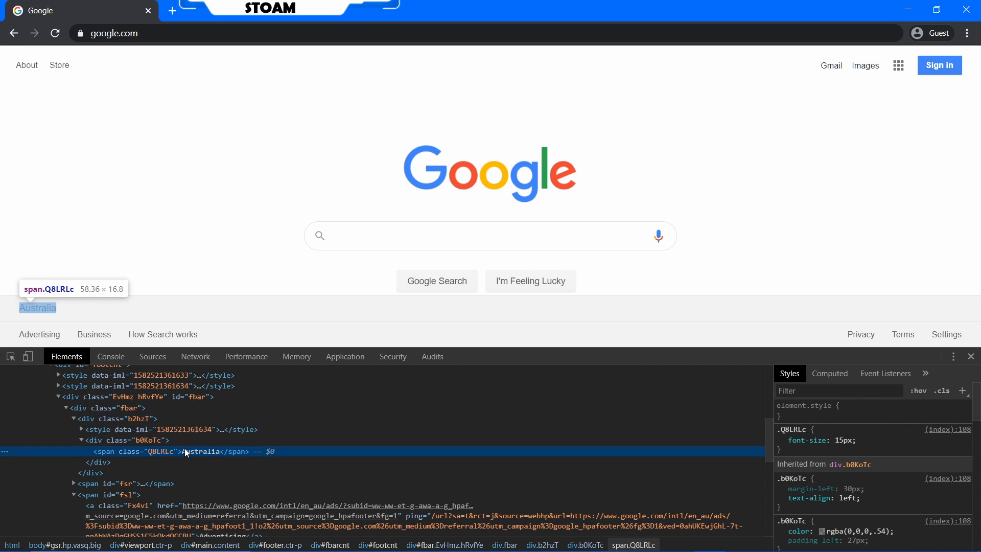
pyautogui.moveTo(201, 451)
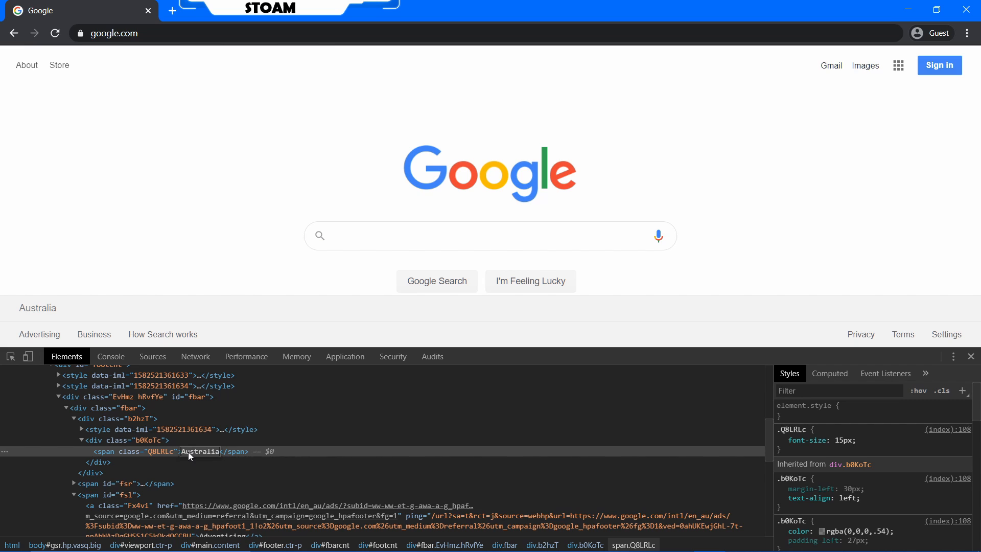
pyautogui.moveTo(200, 451)
pyautogui.write('France')
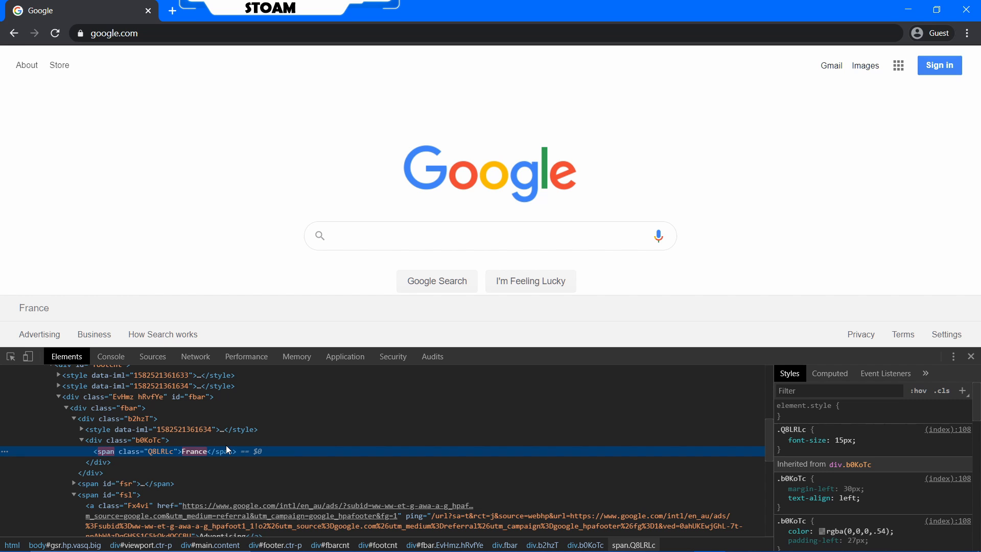
pyautogui.moveTo(16, 265)
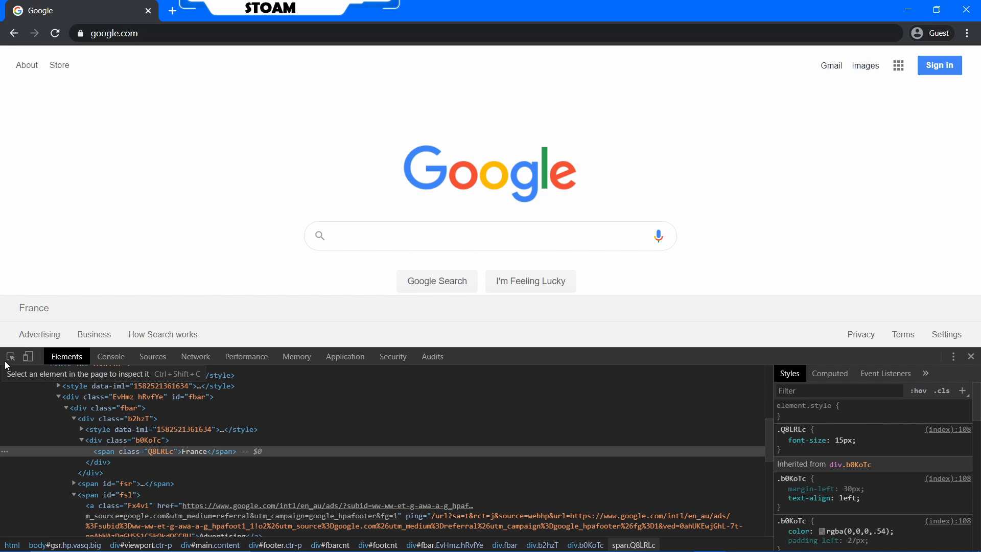
pyautogui.moveTo(745, 331)
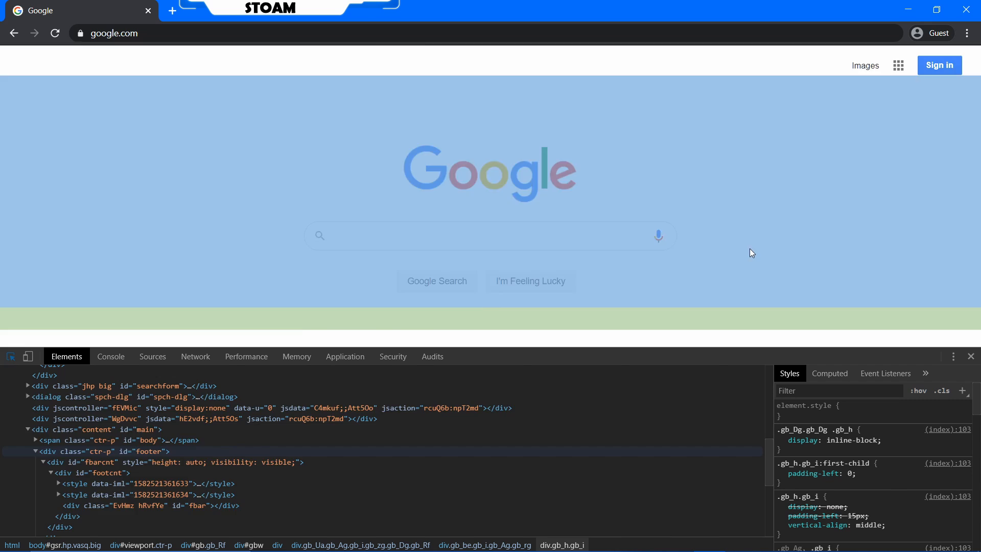
# Close the DevTools panel, leaving only the Google homepage
pyautogui.write('h')
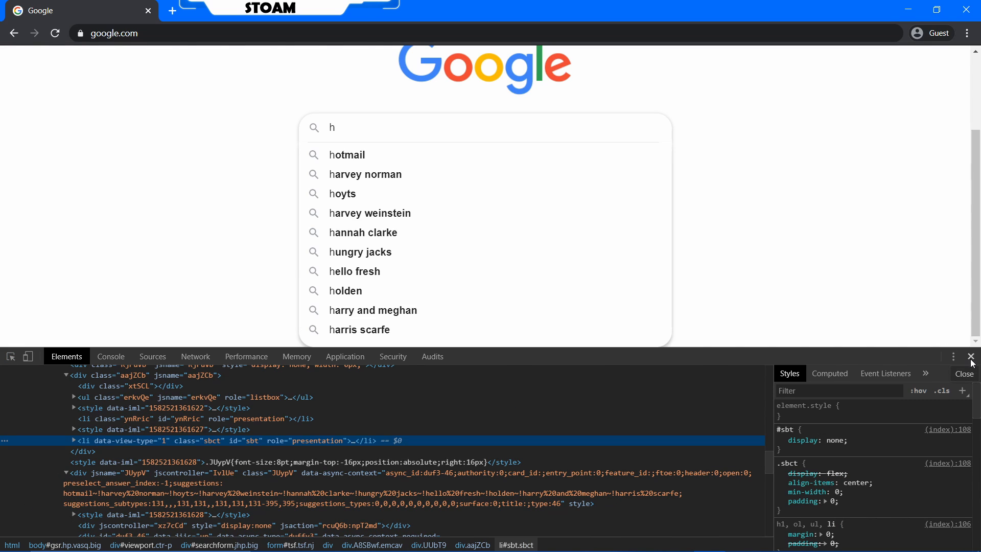
pyautogui.click(970, 356)
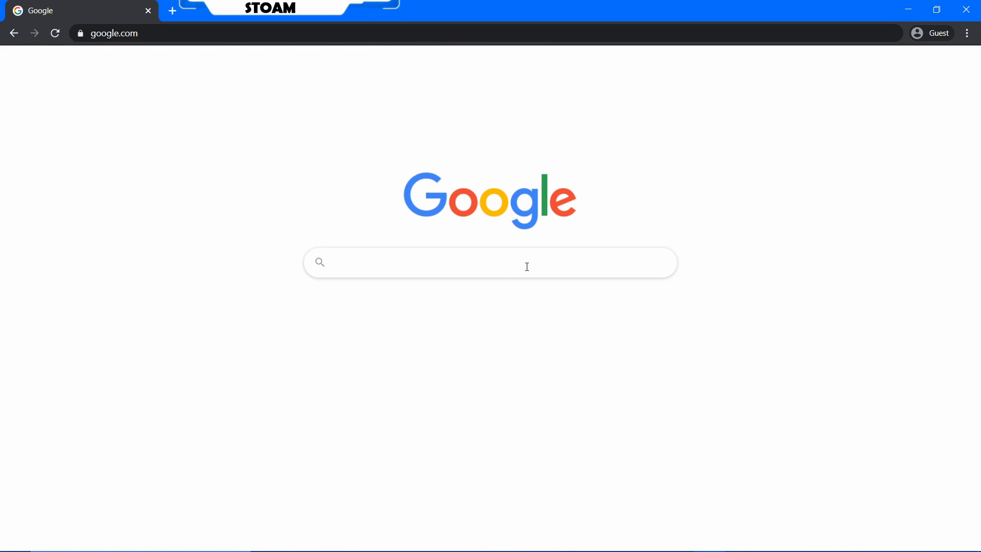
pyautogui.moveTo(3, 154)
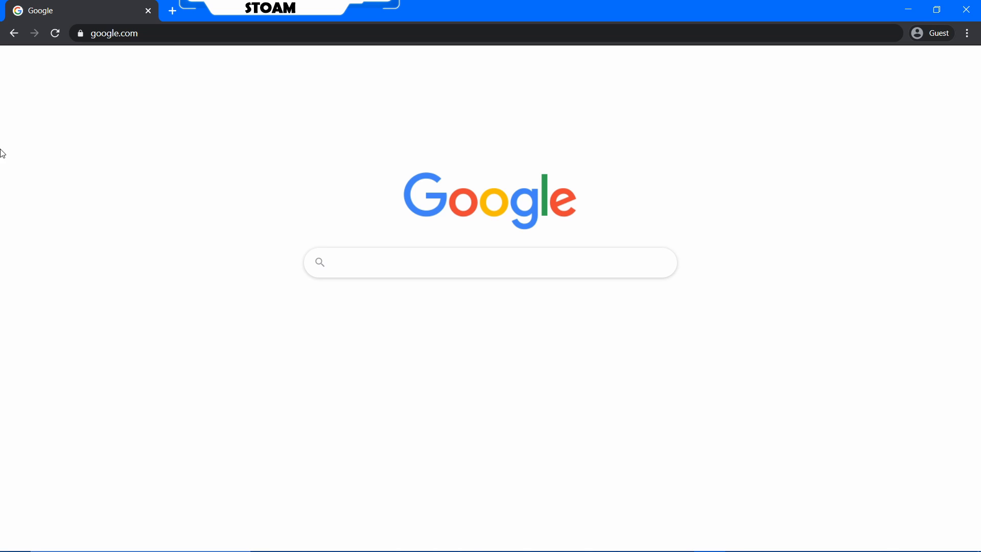
pyautogui.moveTo(705, 177)
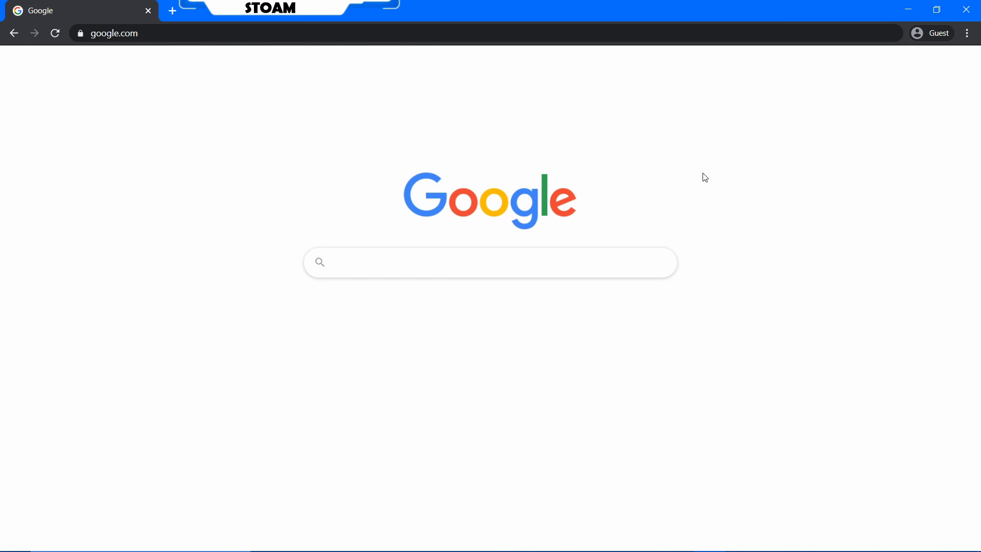
# Open Chrome's three-dot menu with More tools showing Save page as
pyautogui.click(490, 262)
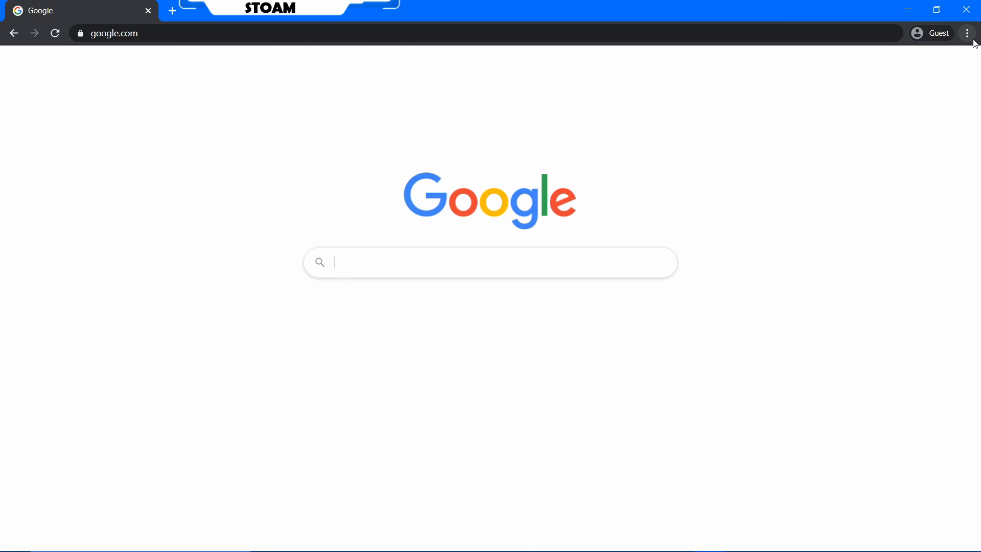
pyautogui.moveTo(969, 129)
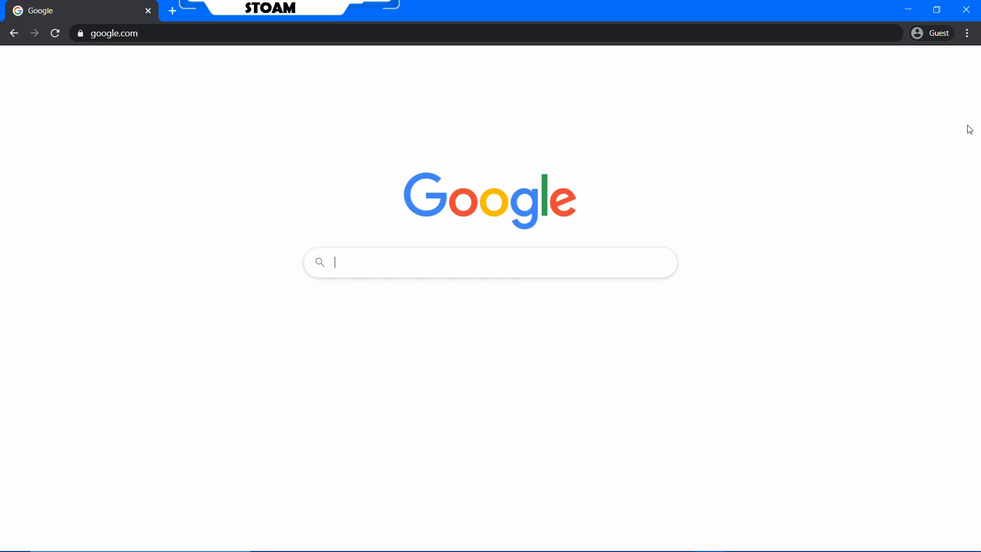
pyautogui.moveTo(968, 33)
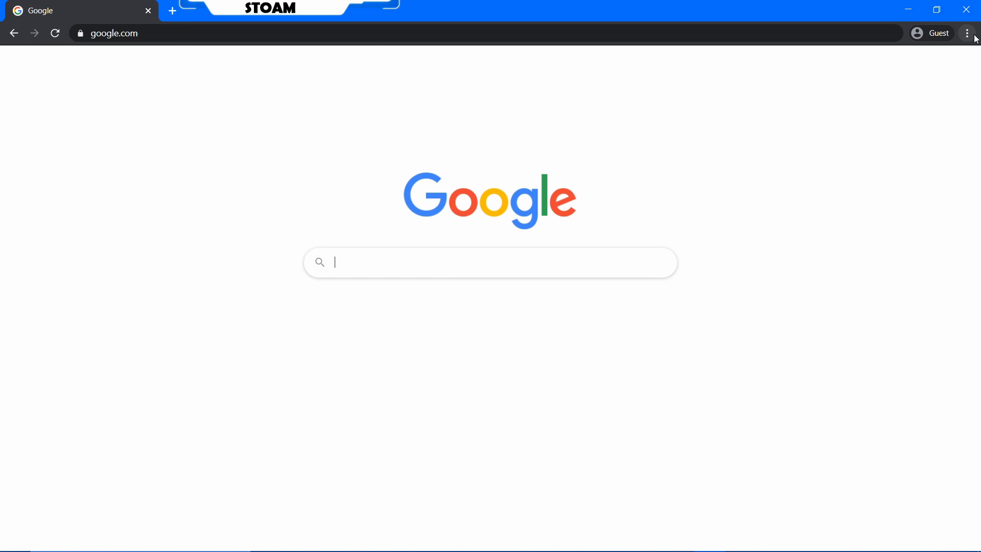
pyautogui.moveTo(767, 127)
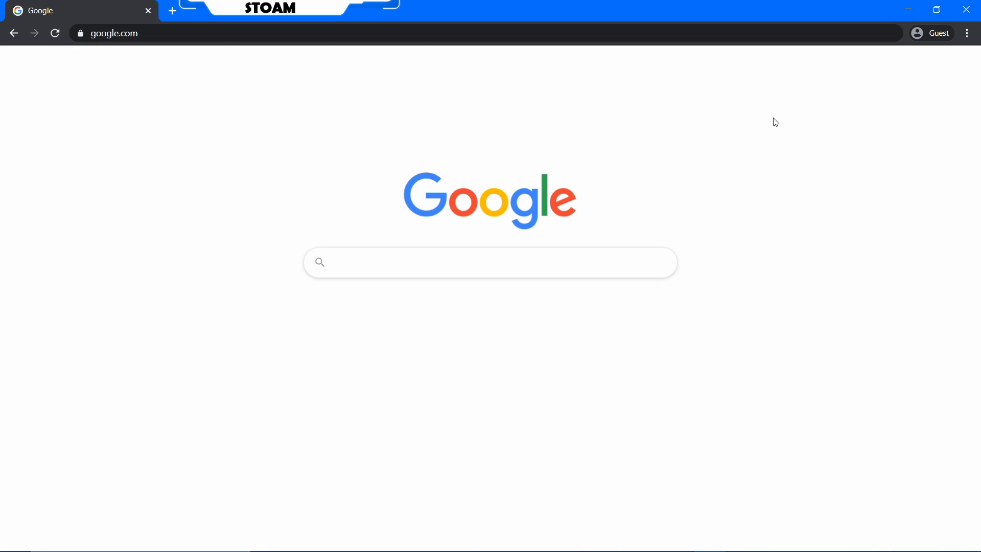
pyautogui.moveTo(855, 80)
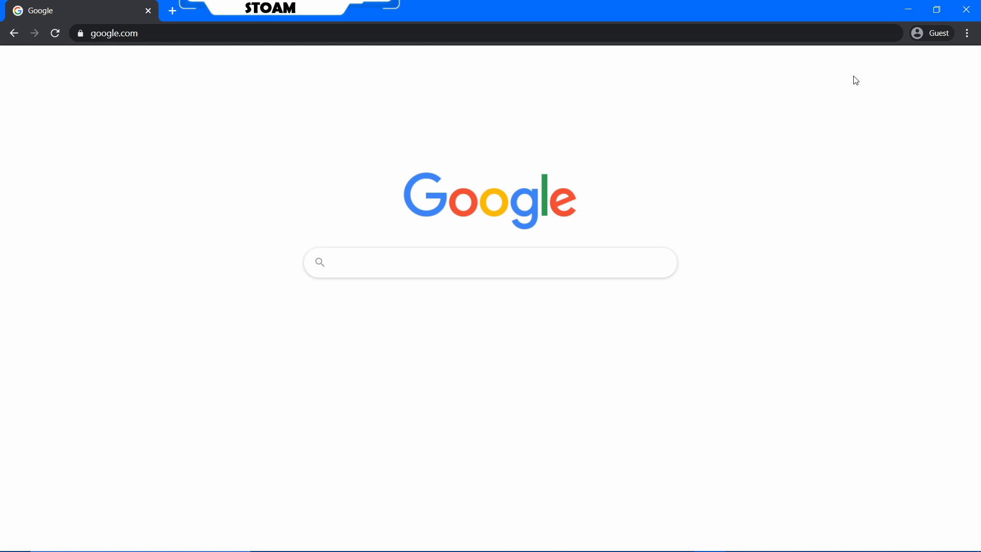
pyautogui.moveTo(905, 100)
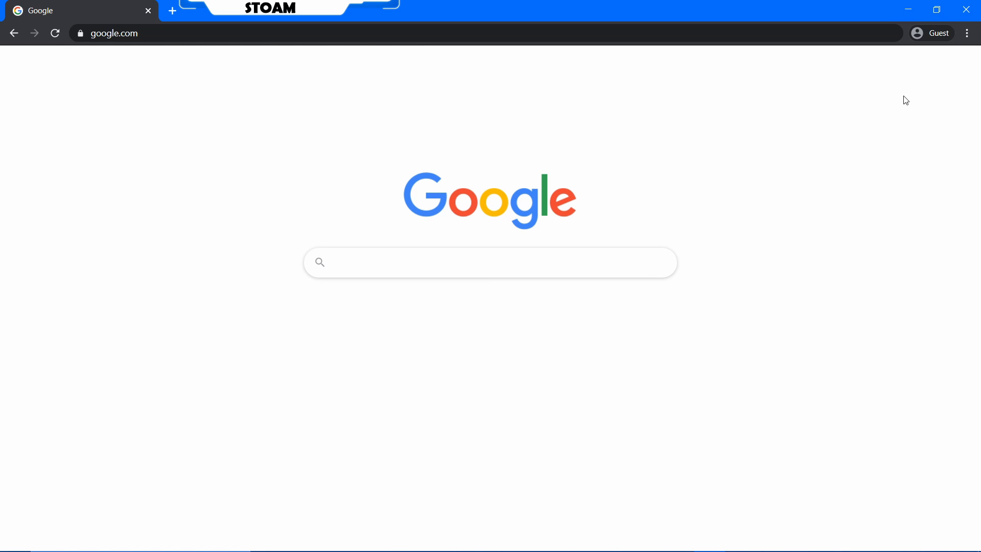
pyautogui.moveTo(861, 87)
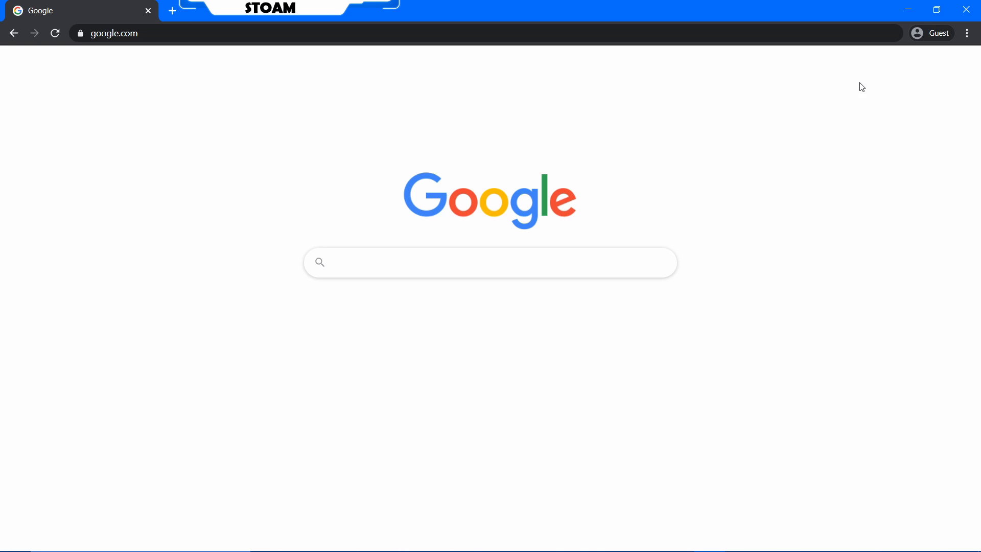
pyautogui.moveTo(815, 115)
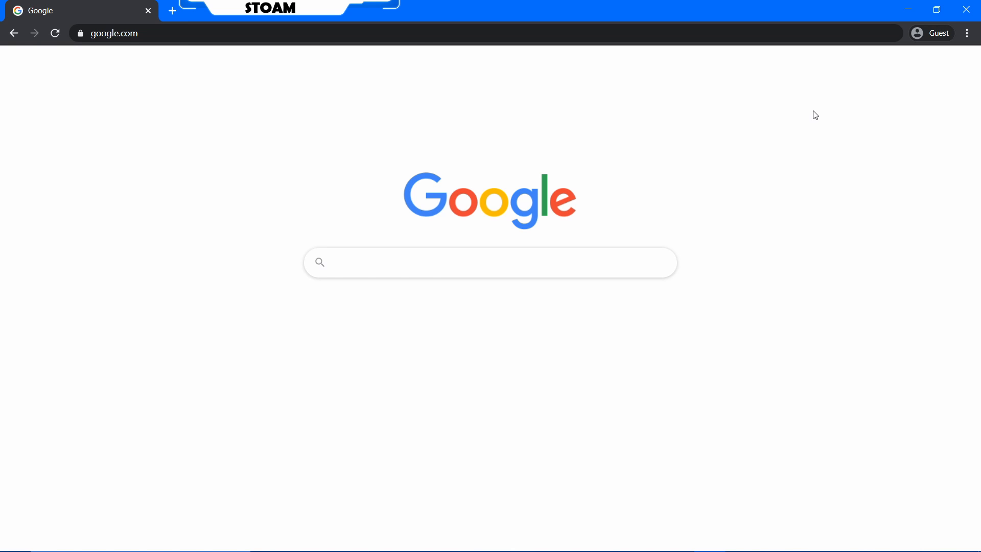
pyautogui.click(490, 262)
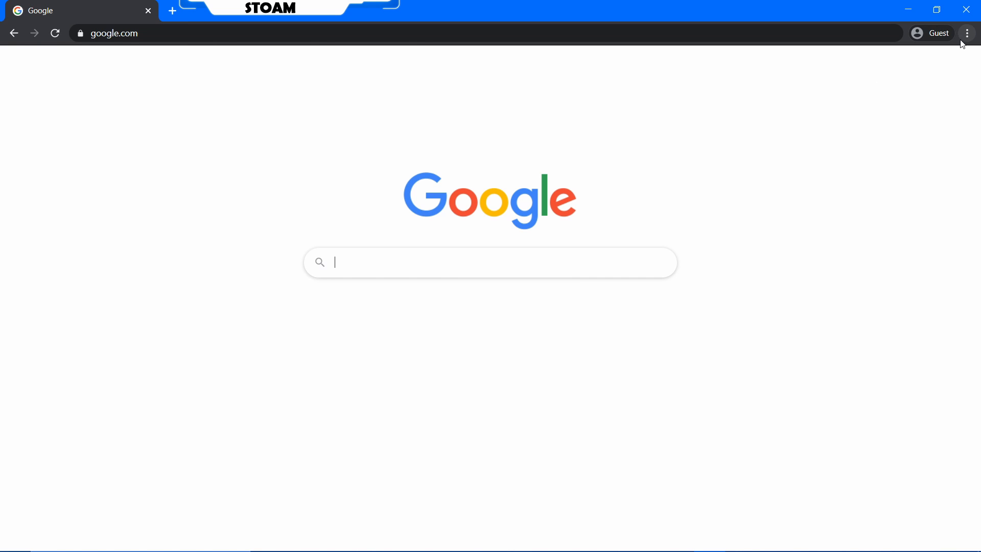
pyautogui.moveTo(967, 33)
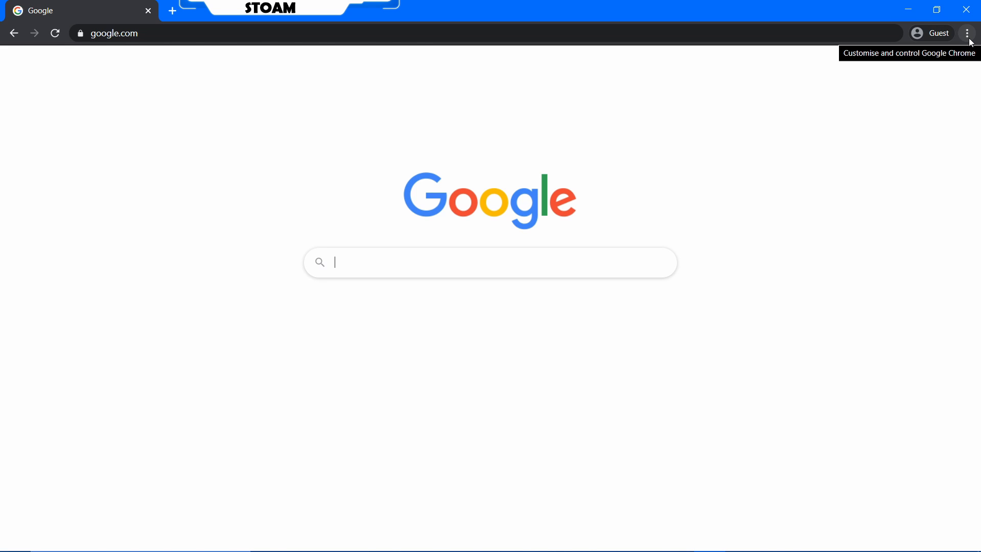
pyautogui.click(969, 33)
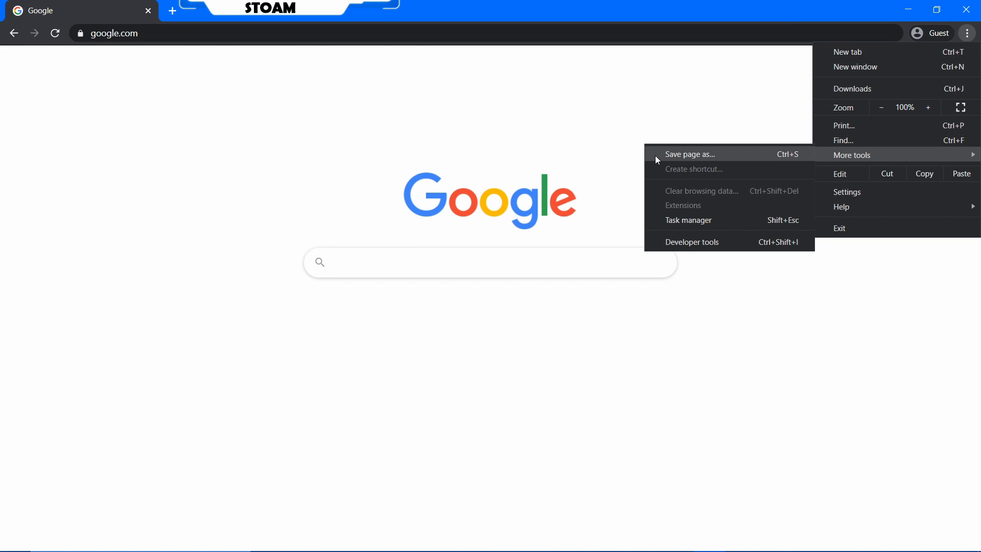
pyautogui.moveTo(747, 157)
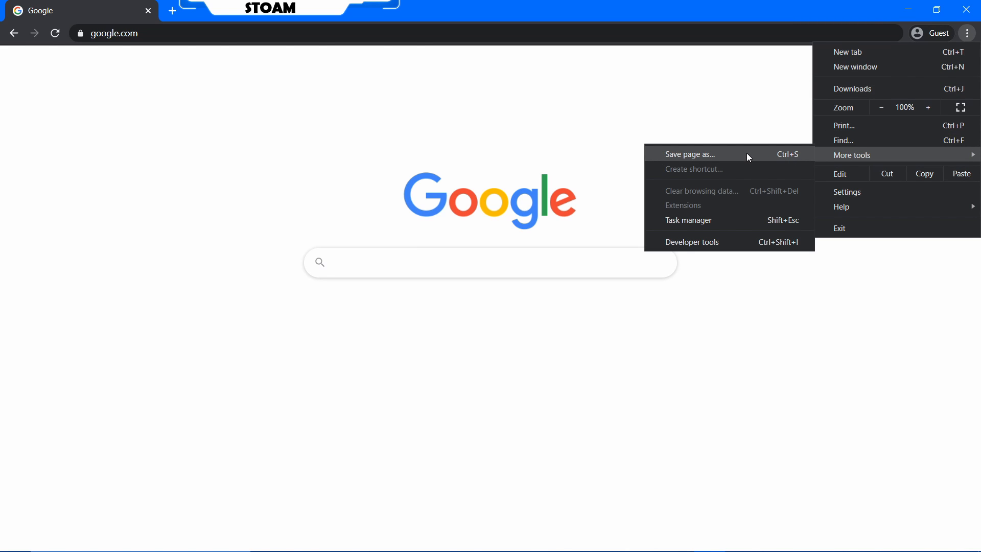
# Start Save page as and set the file type to Web Page, Complete
pyautogui.click(690, 154)
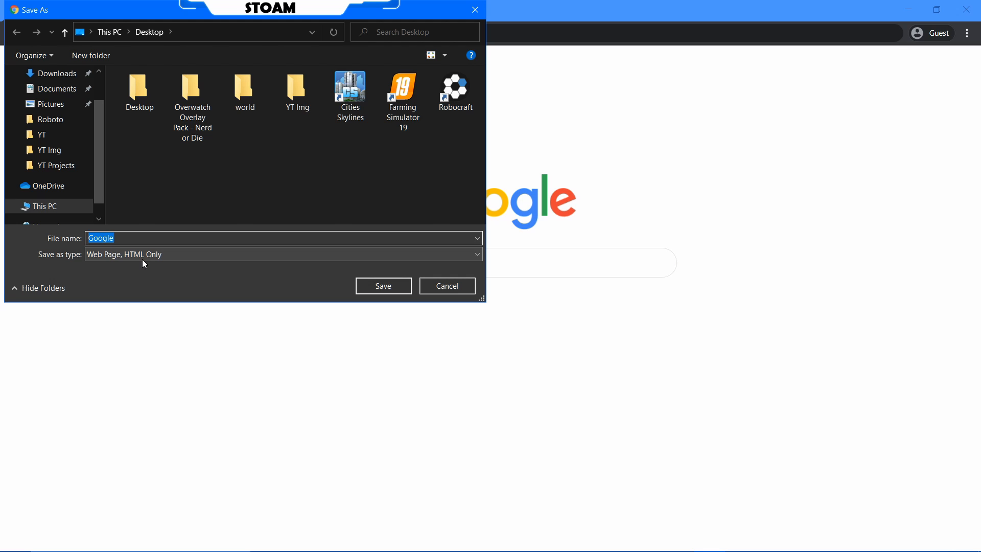
pyautogui.moveTo(118, 257)
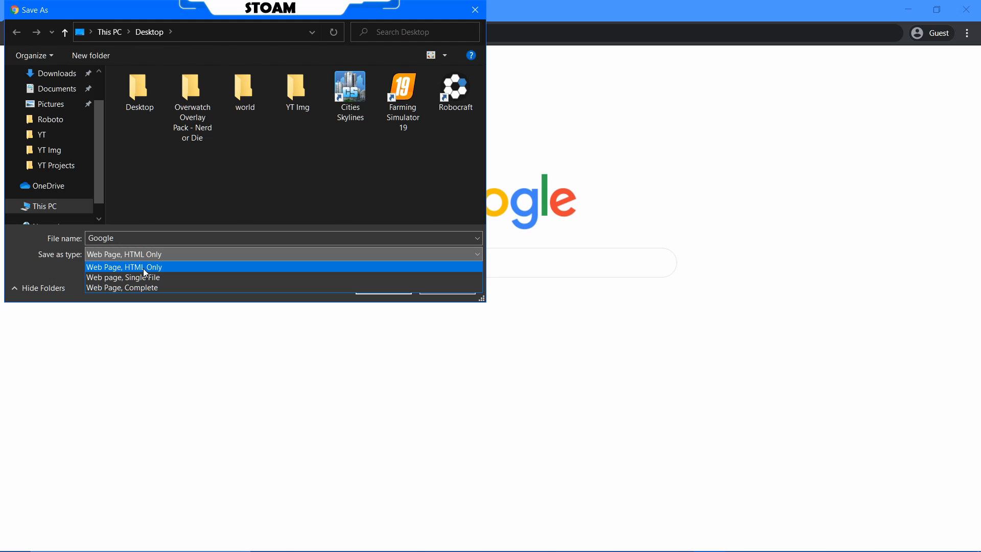
pyautogui.moveTo(148, 271)
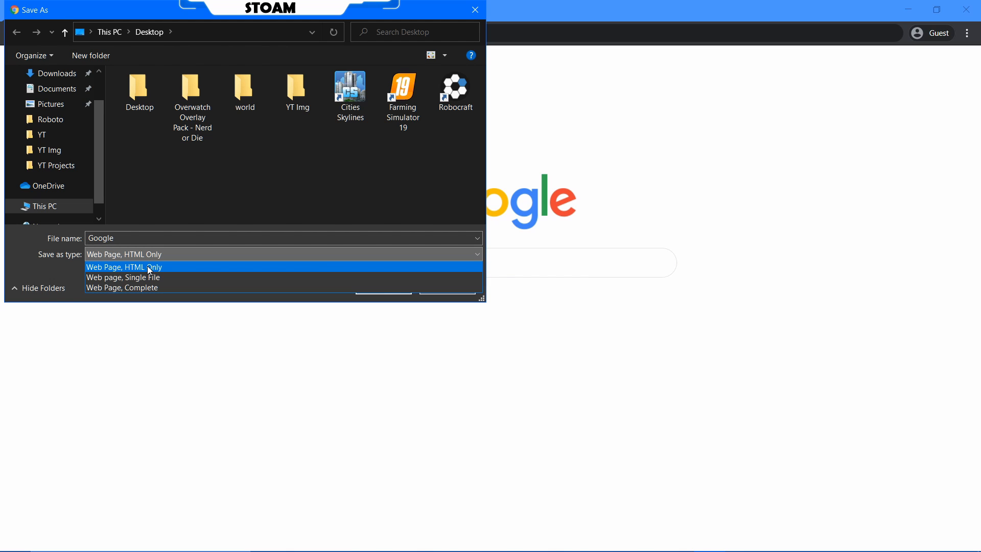
pyautogui.moveTo(323, 284)
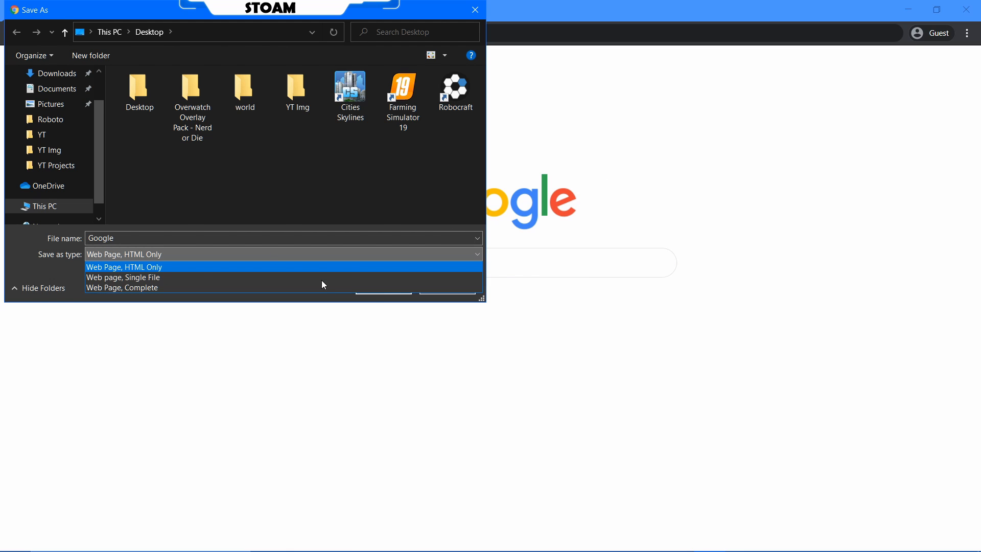
pyautogui.moveTo(284, 277)
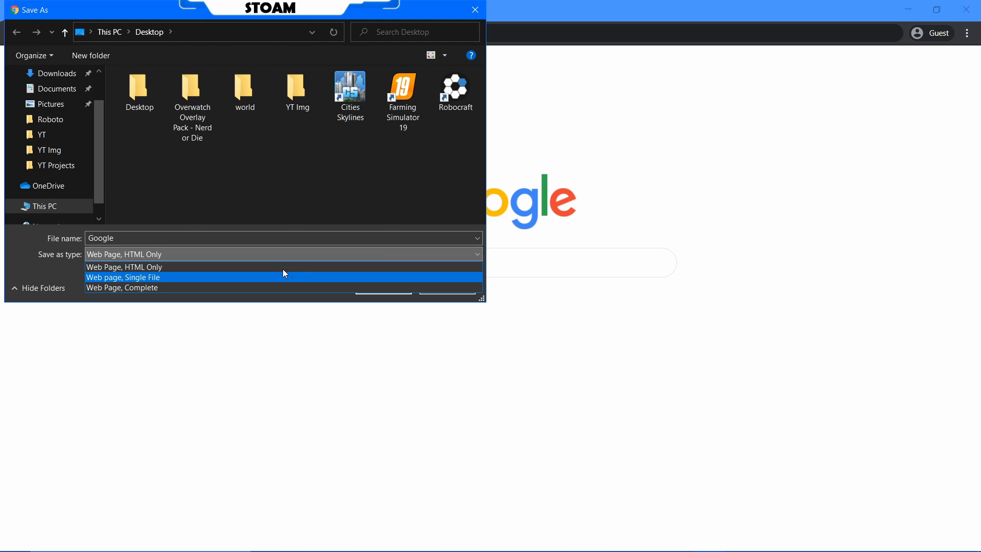
pyautogui.moveTo(181, 287)
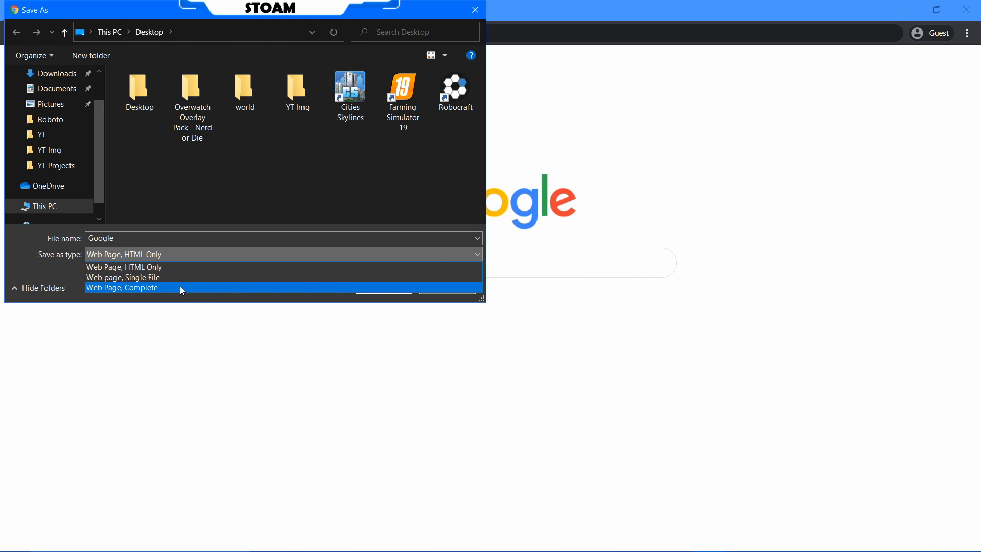
pyautogui.moveTo(172, 282)
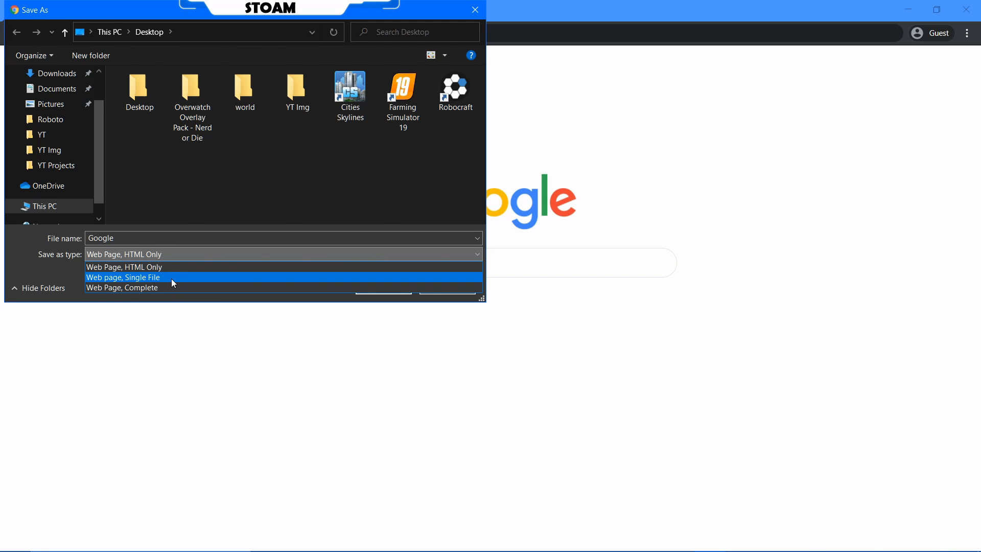
pyautogui.moveTo(179, 281)
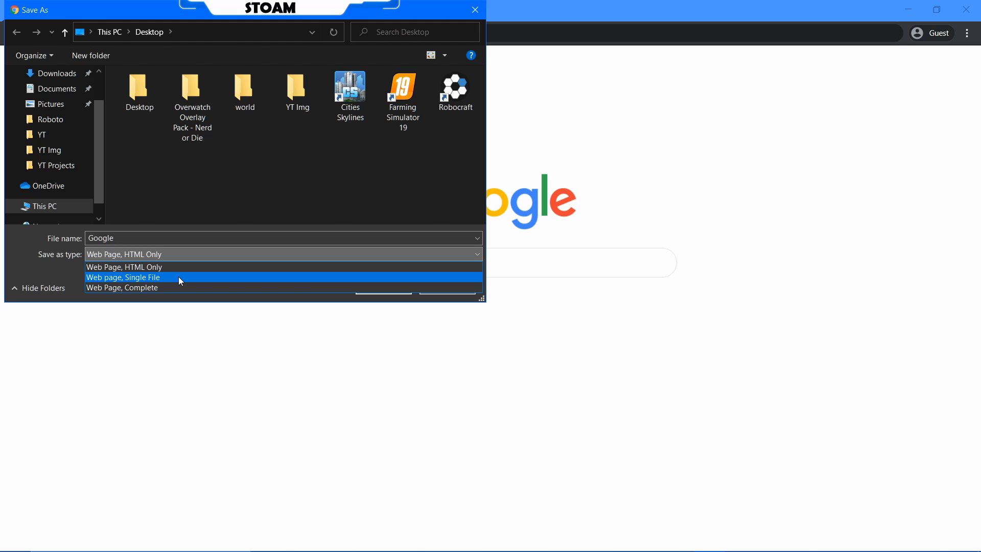
pyautogui.moveTo(169, 288)
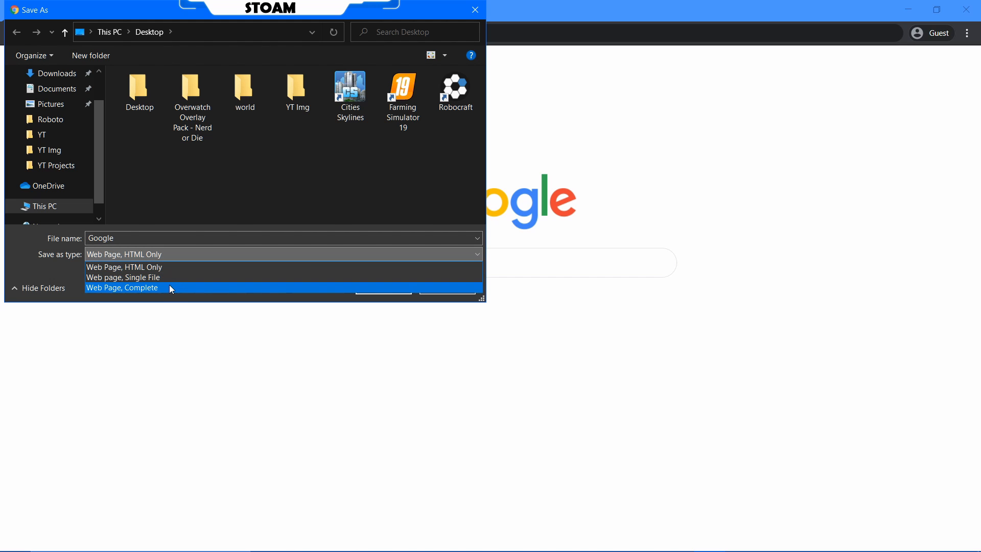
pyautogui.click(122, 287)
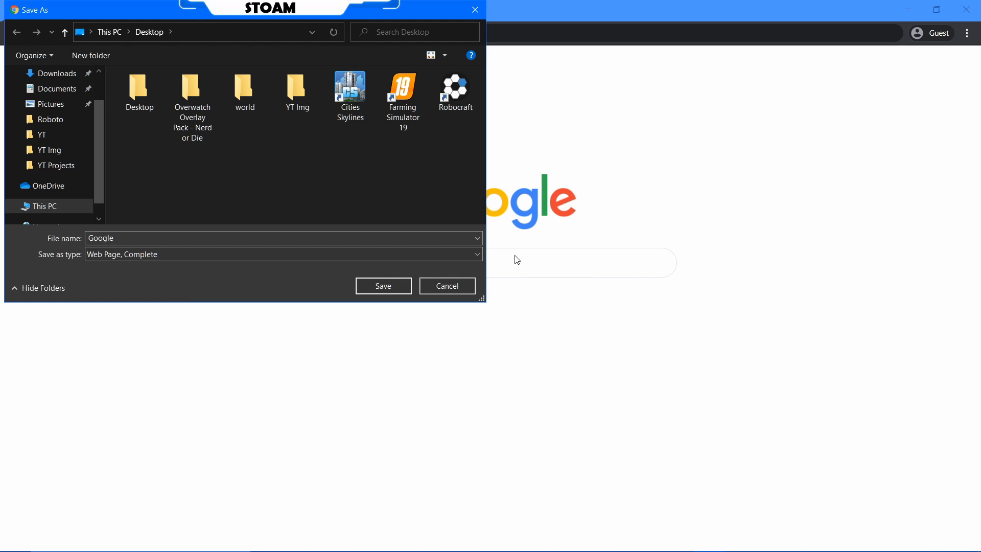
pyautogui.moveTo(522, 265)
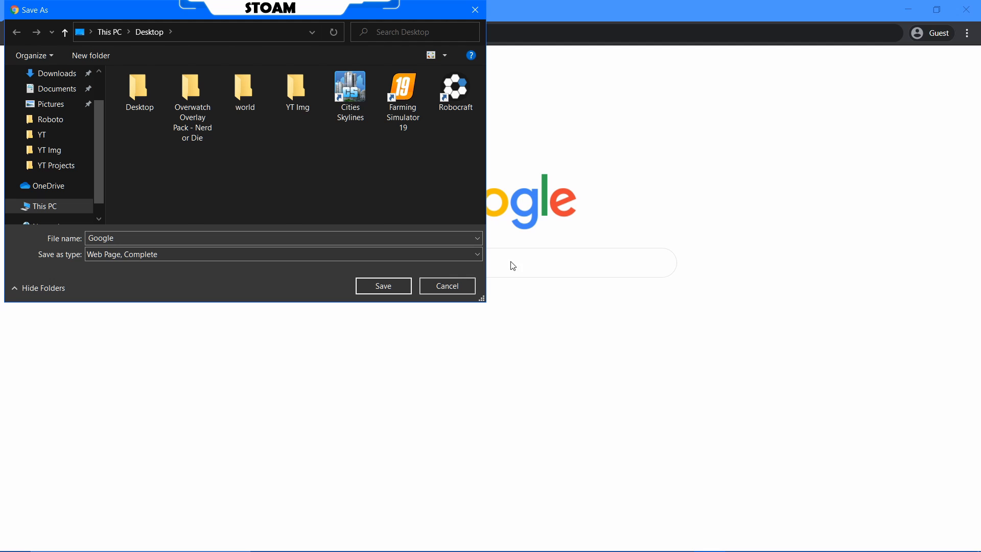
pyautogui.moveTo(161, 268)
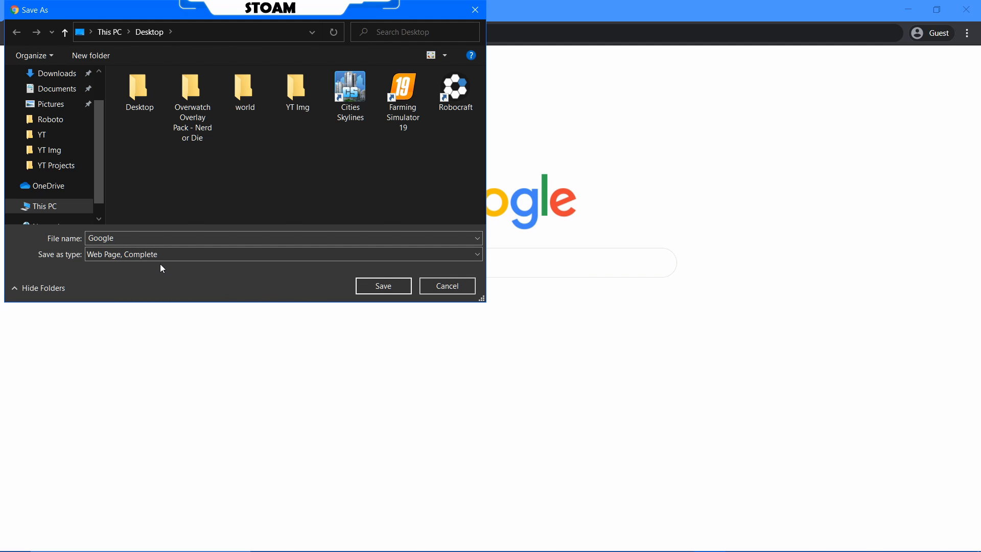
pyautogui.moveTo(245, 271)
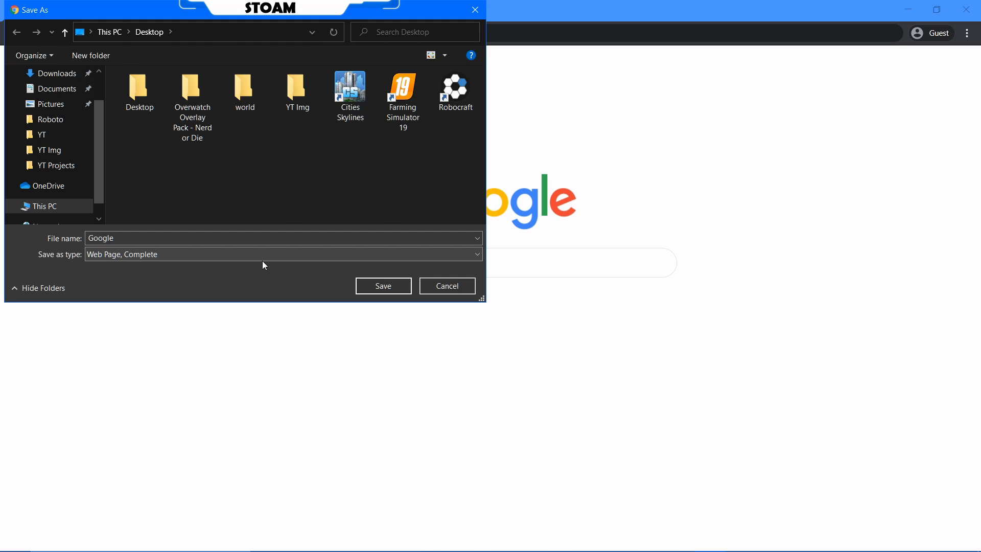
pyautogui.moveTo(384, 312)
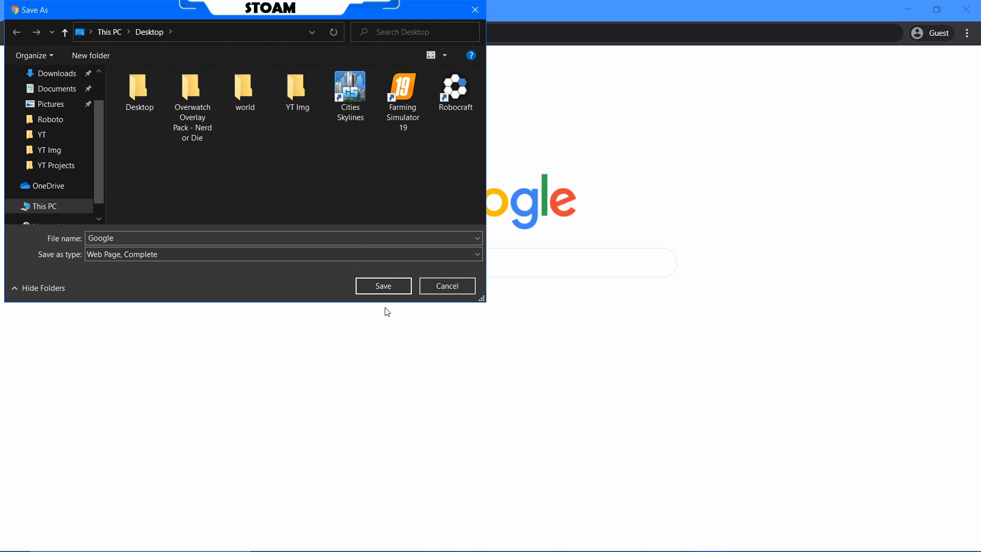
# Save the page as Google.html on the Desktop and open the saved copy
pyautogui.click(382, 286)
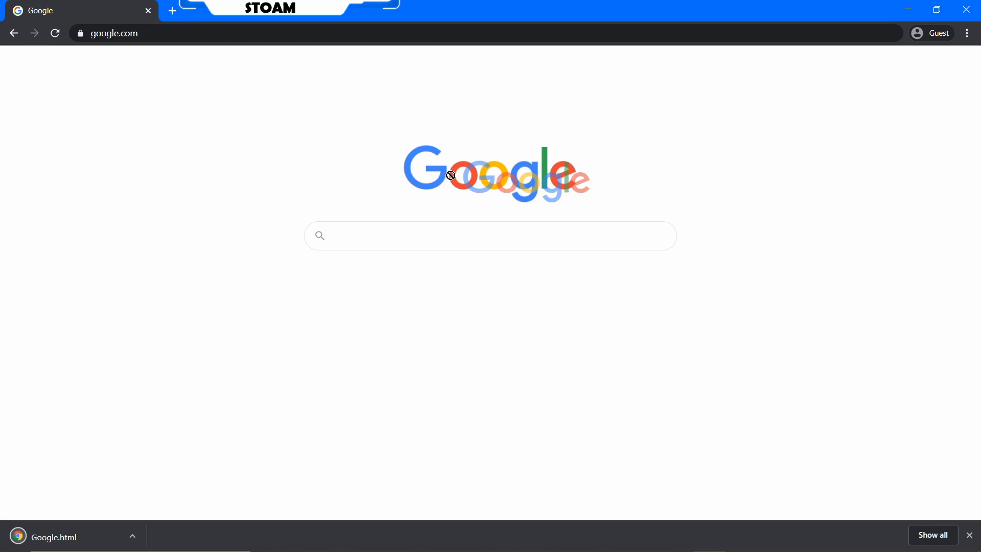
pyautogui.moveTo(300, 243)
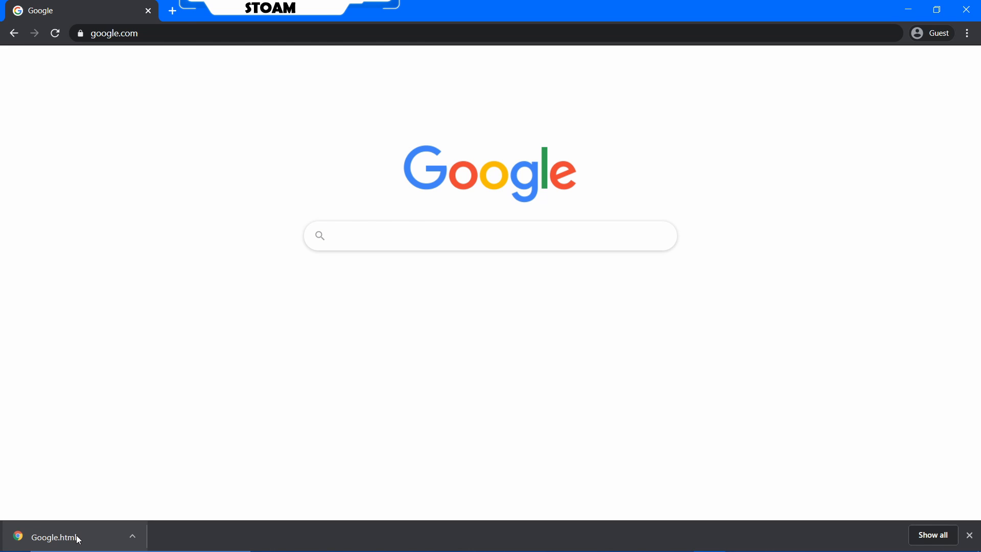
pyautogui.click(59, 537)
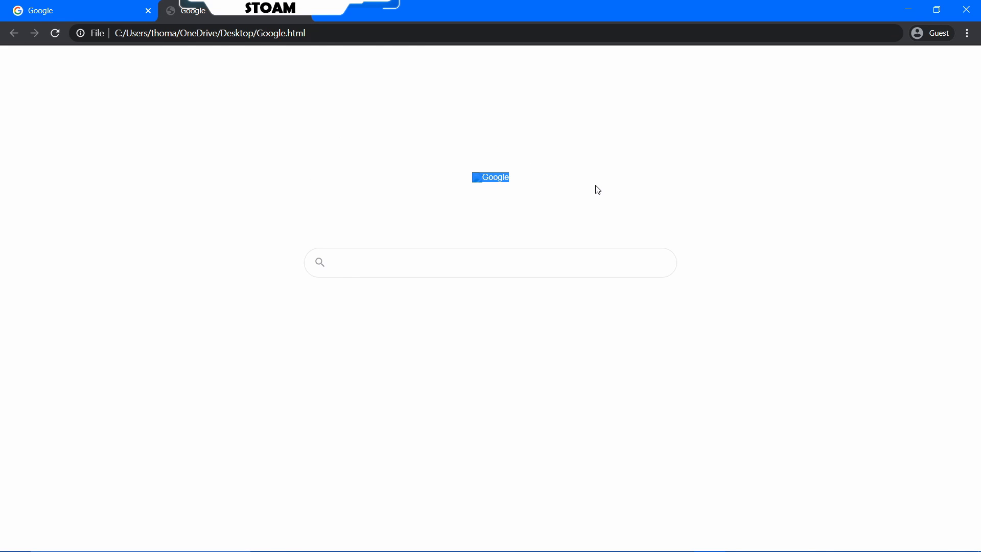
pyautogui.moveTo(510, 182)
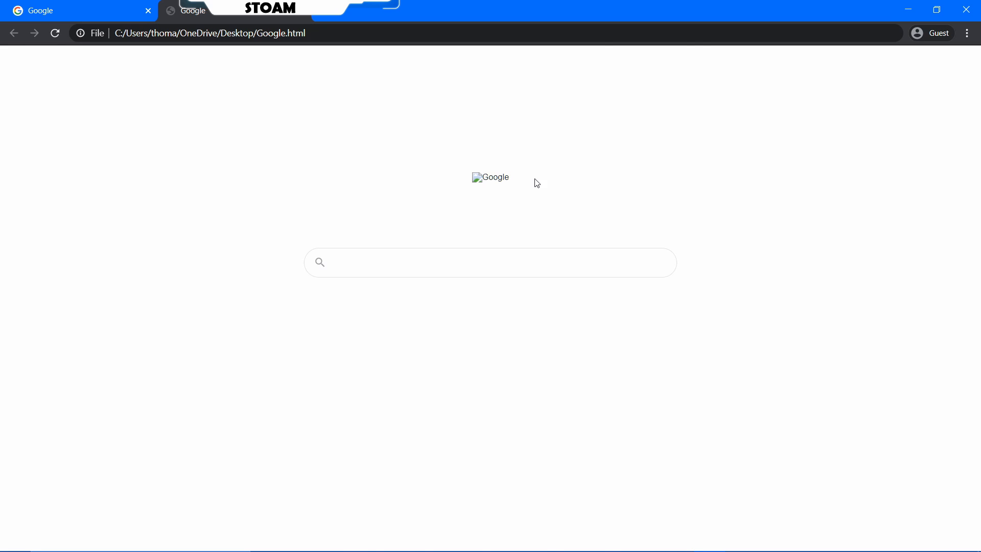
pyautogui.moveTo(538, 270)
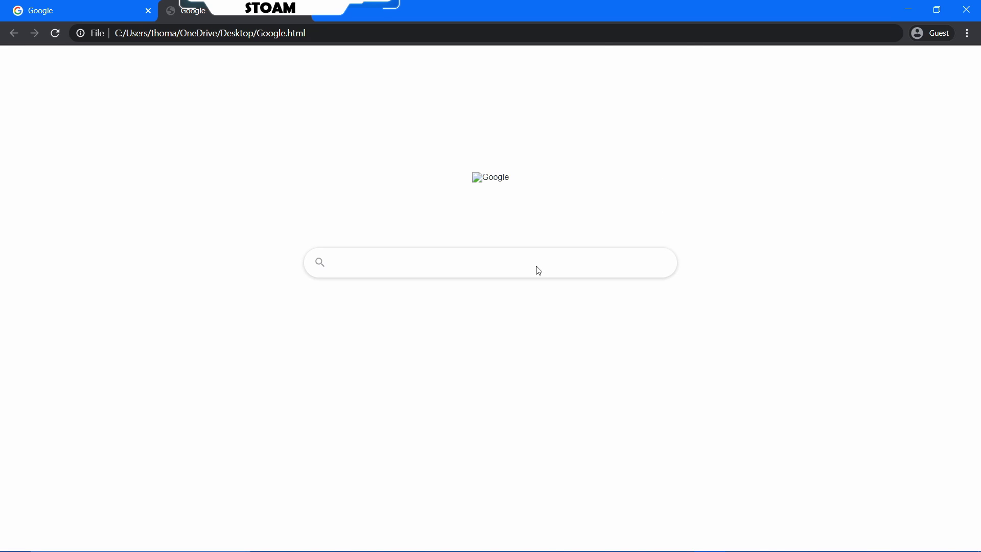
pyautogui.press('F12')
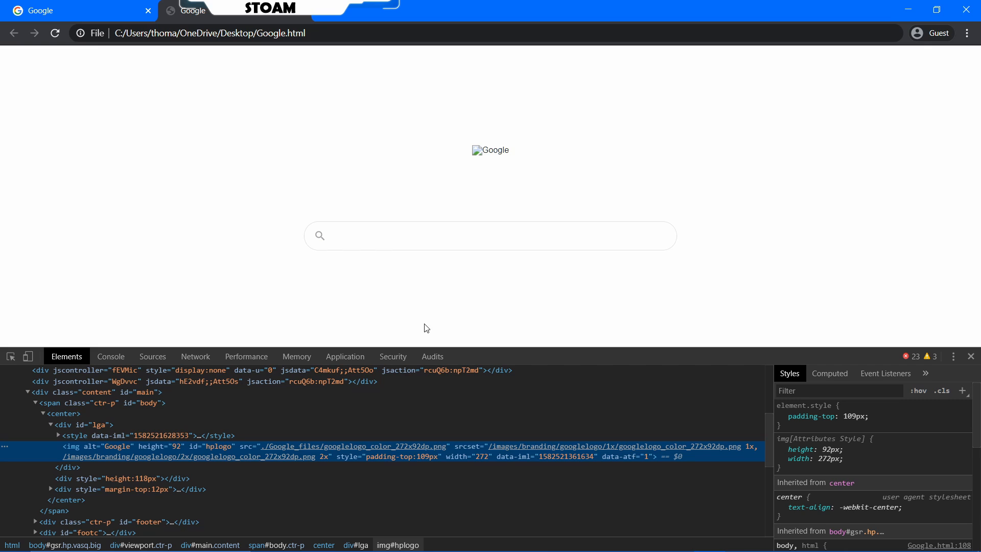
pyautogui.moveTo(500, 226)
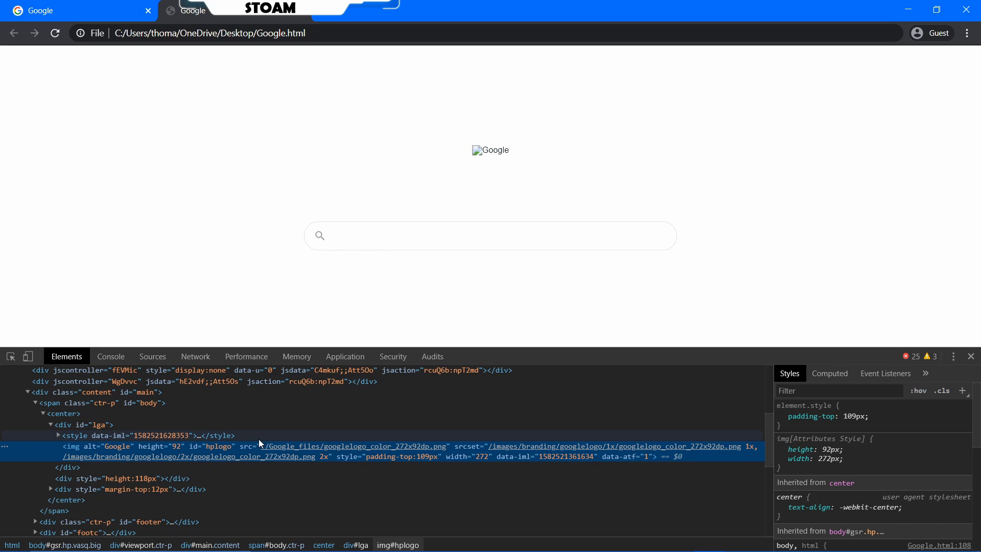
pyautogui.moveTo(349, 451)
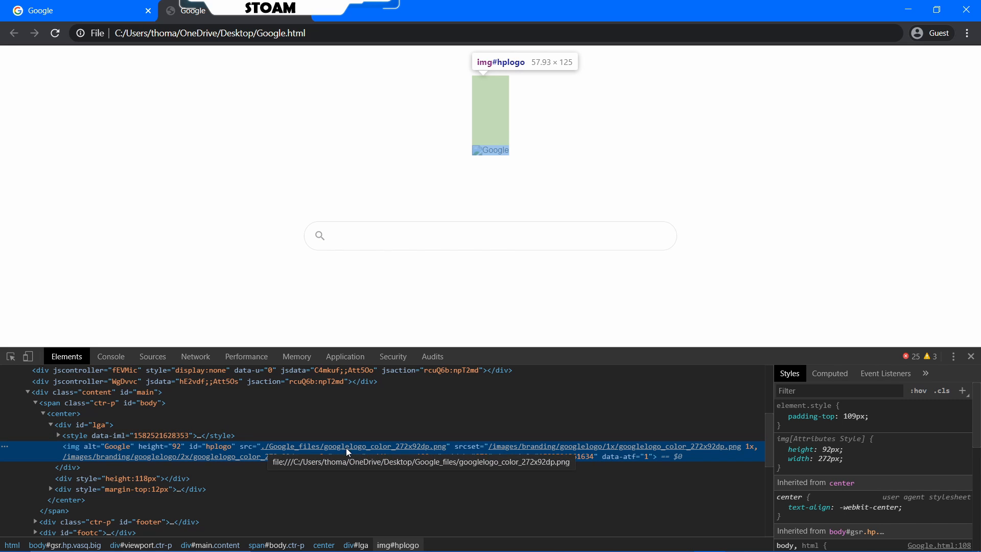
pyautogui.moveTo(287, 452)
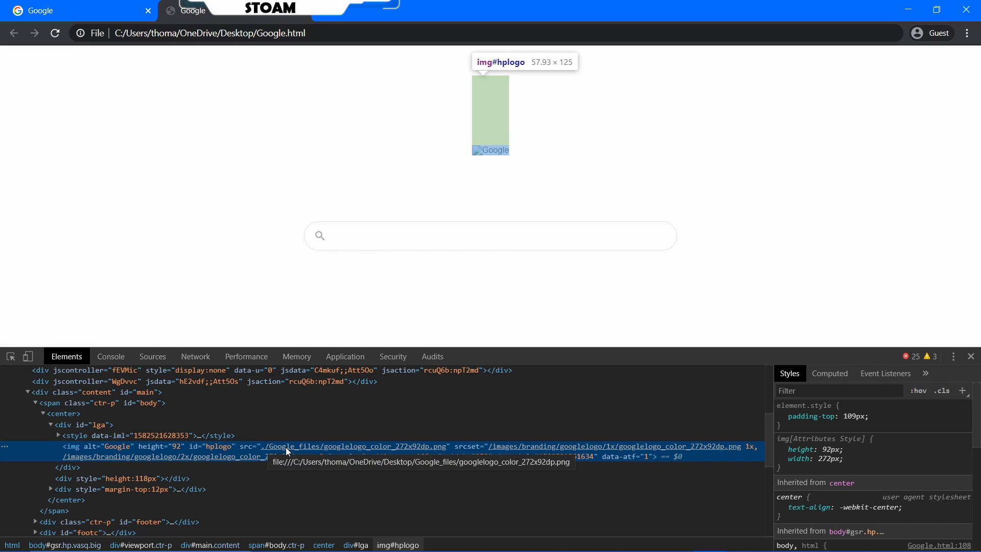
pyautogui.moveTo(333, 431)
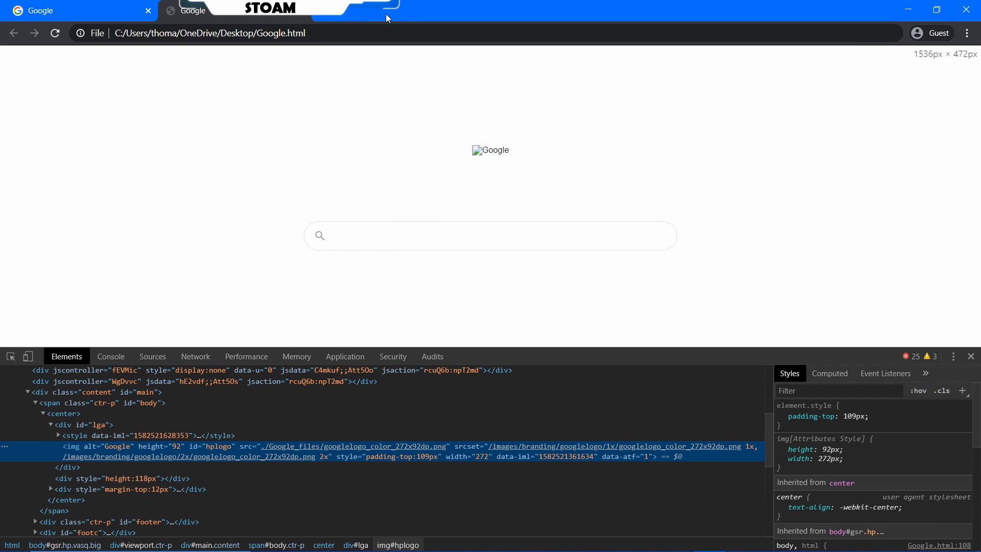
pyautogui.click(936, 9)
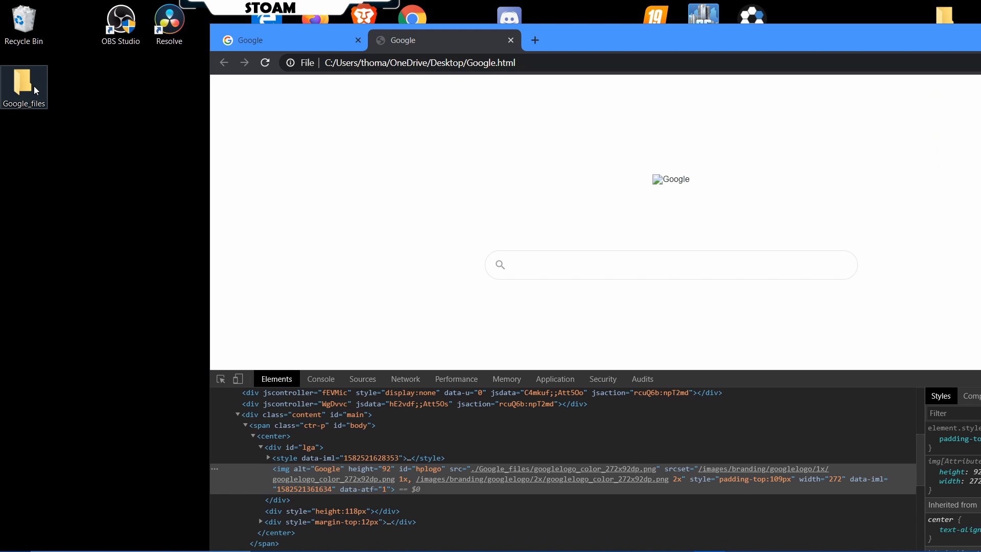
pyautogui.doubleClick(24, 81)
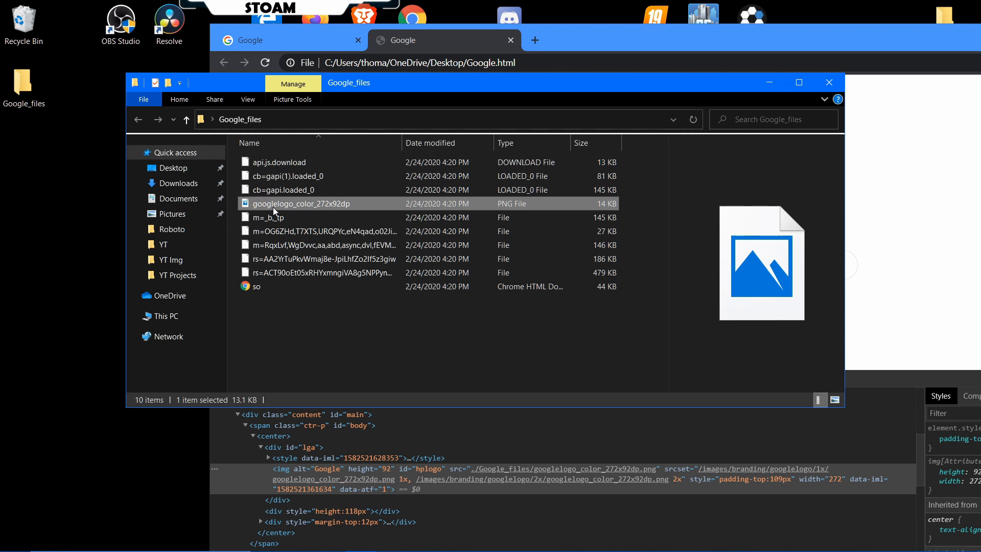
pyautogui.moveTo(744, 23)
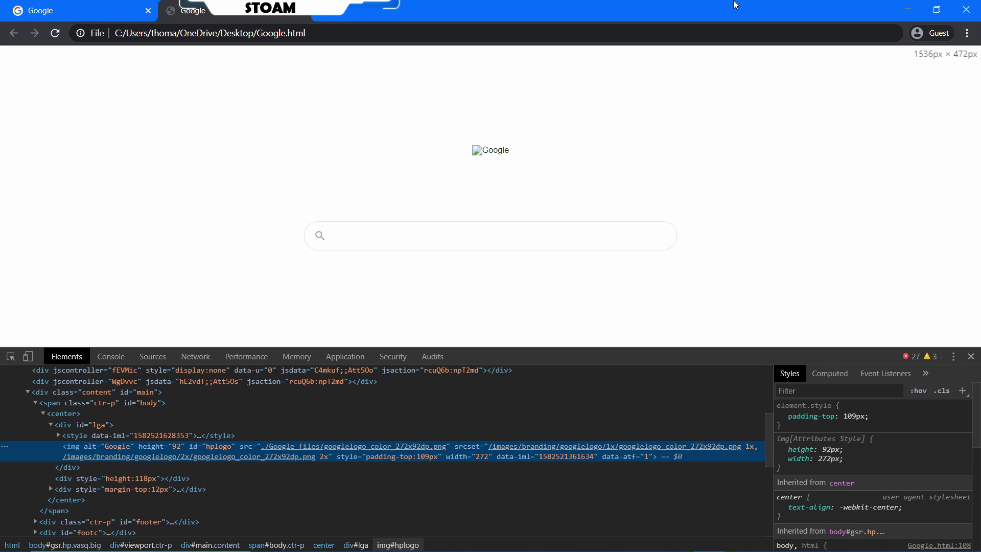
pyautogui.moveTo(471, 455)
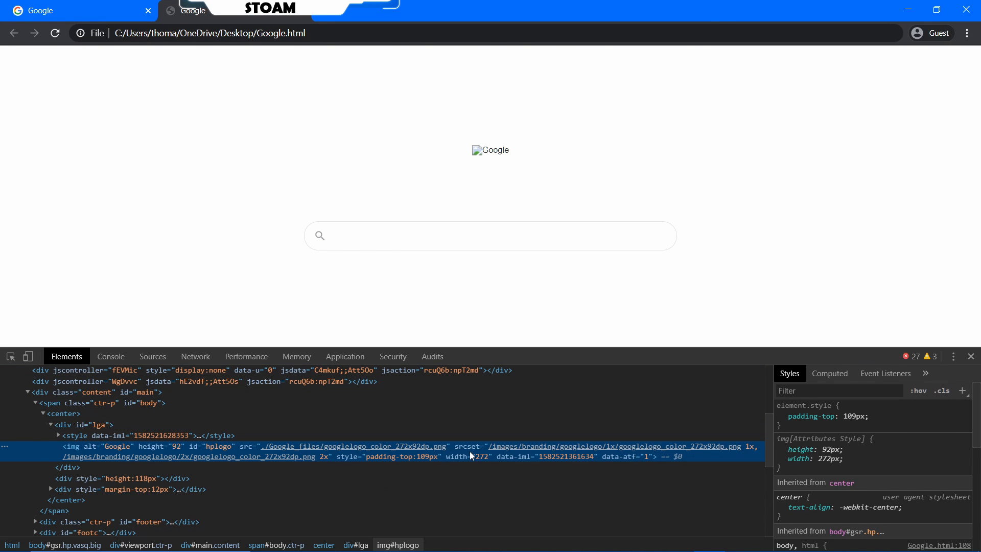
pyautogui.moveTo(490, 453)
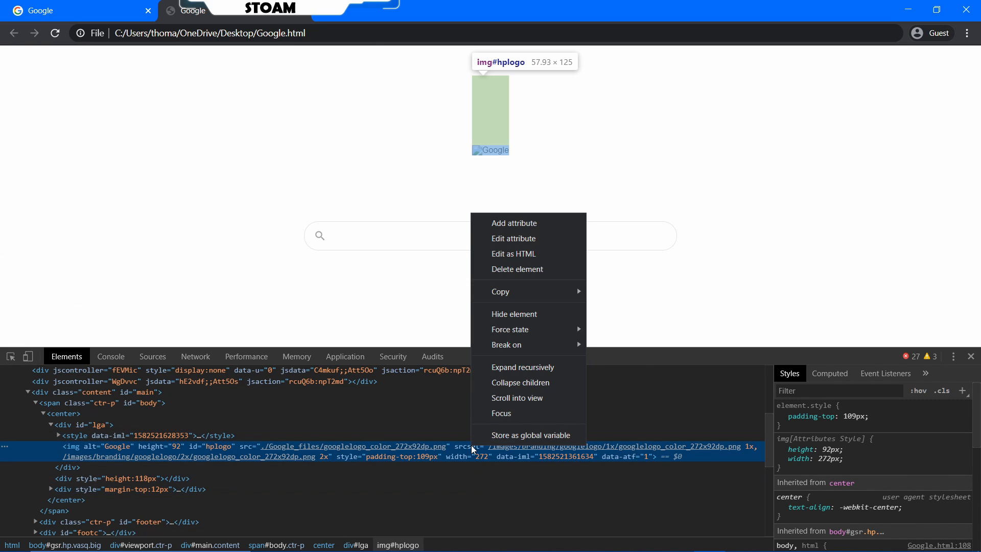
pyautogui.moveTo(528, 238)
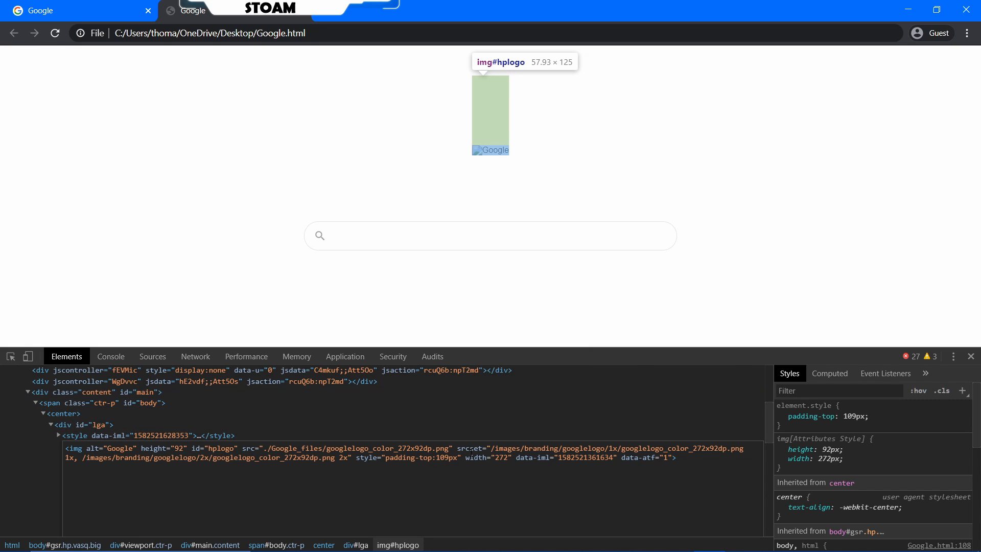
# Delete the srcset attribute text from the logo img element
pyautogui.doubleClick(472, 448)
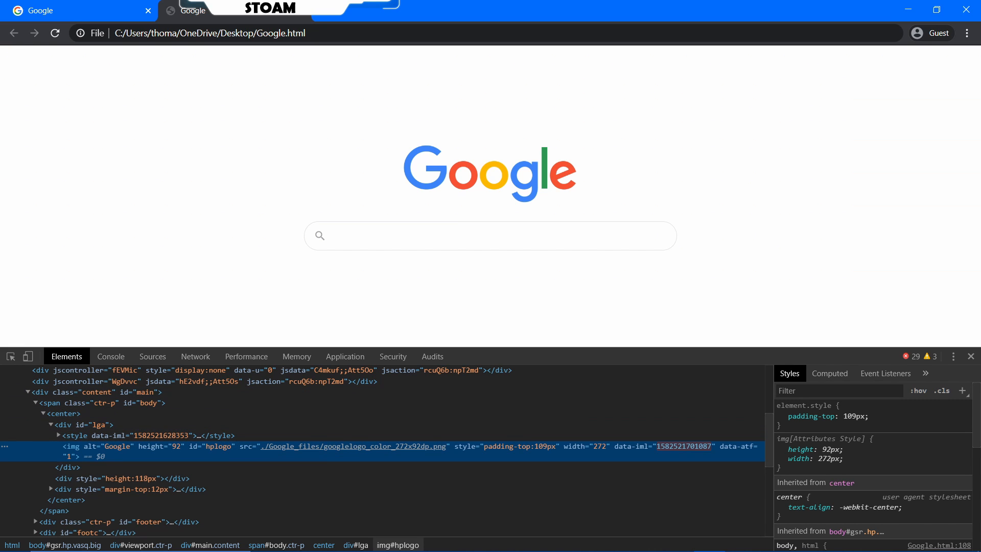
# Close DevTools, go to Downloads, and show Google.html in its Desktop folder
pyautogui.click(970, 356)
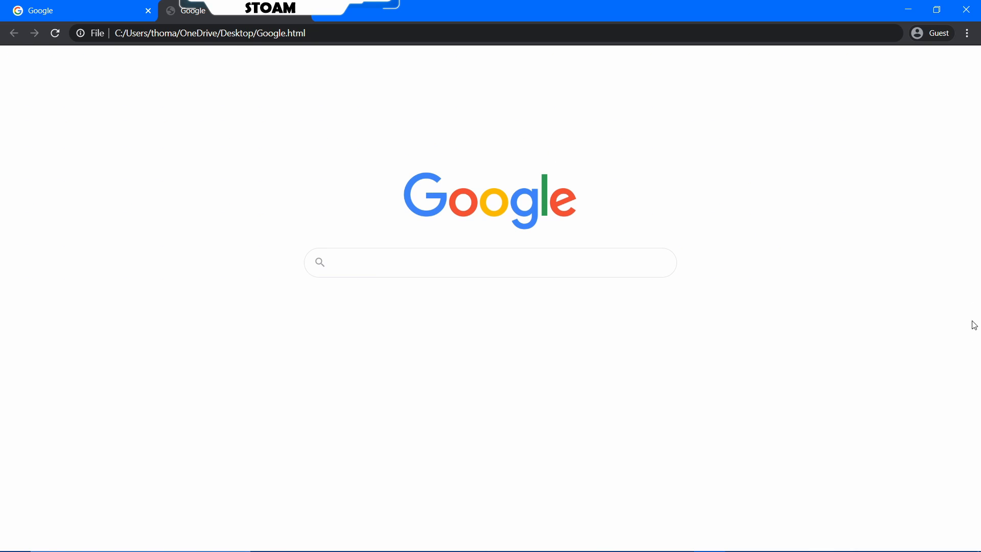
pyautogui.moveTo(365, 219)
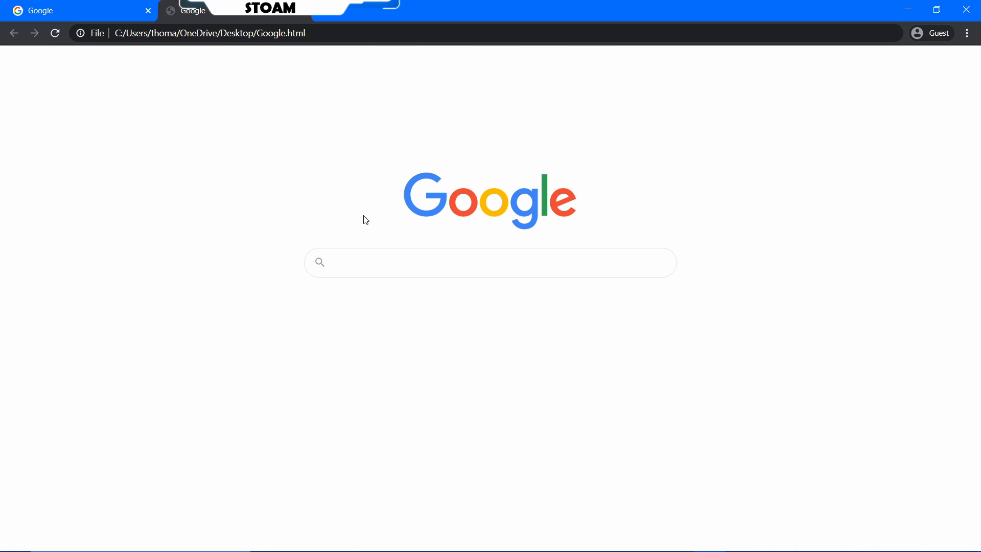
pyautogui.moveTo(704, 20)
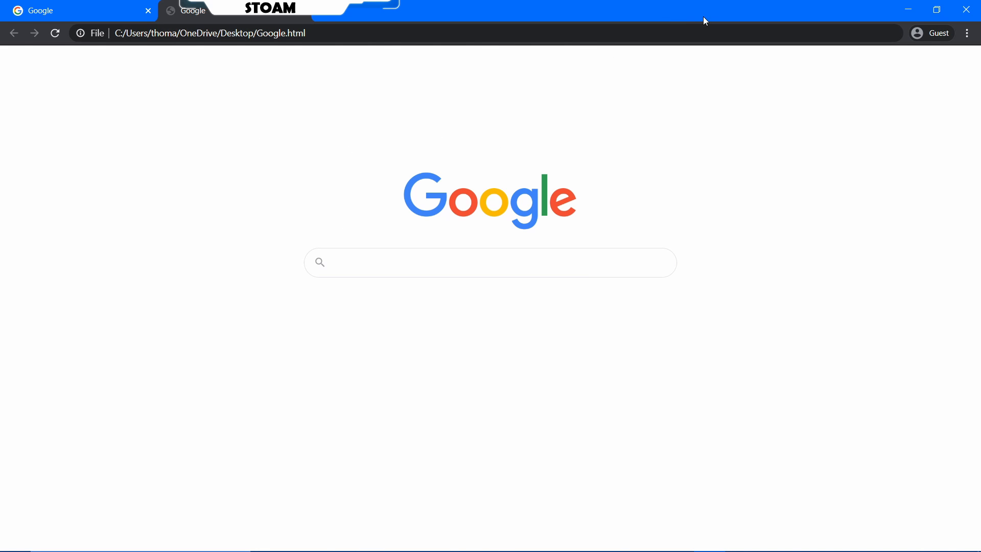
pyautogui.moveTo(306, 95)
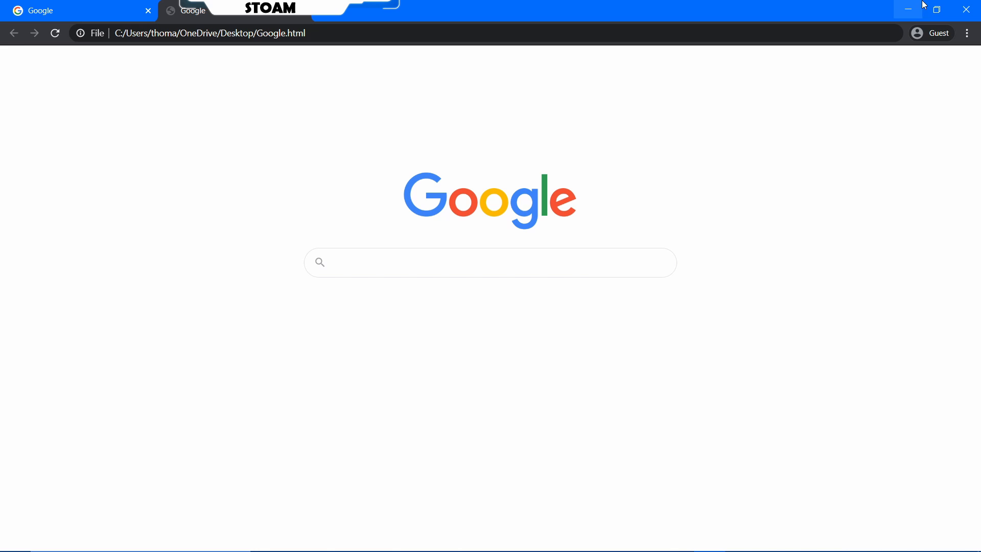
pyautogui.click(908, 9)
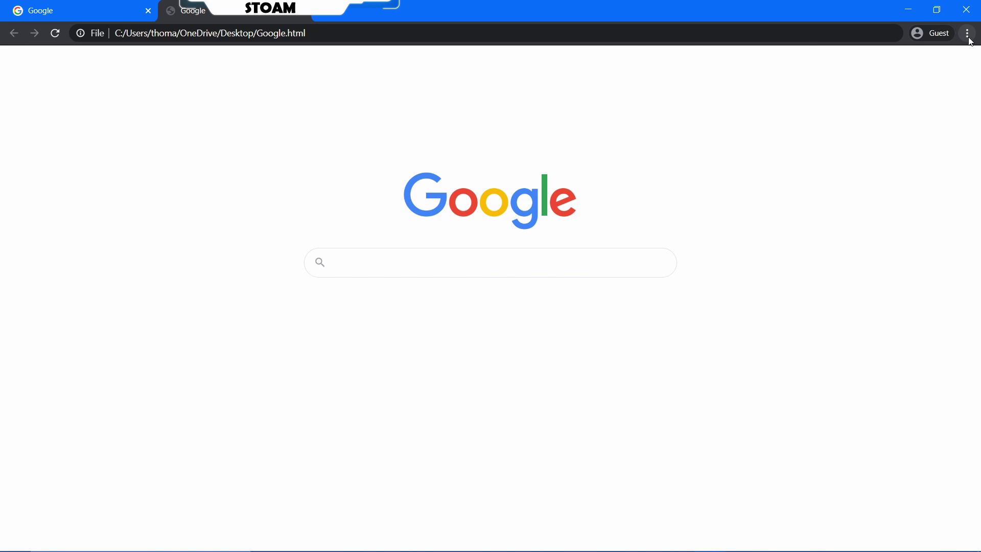
pyautogui.click(968, 33)
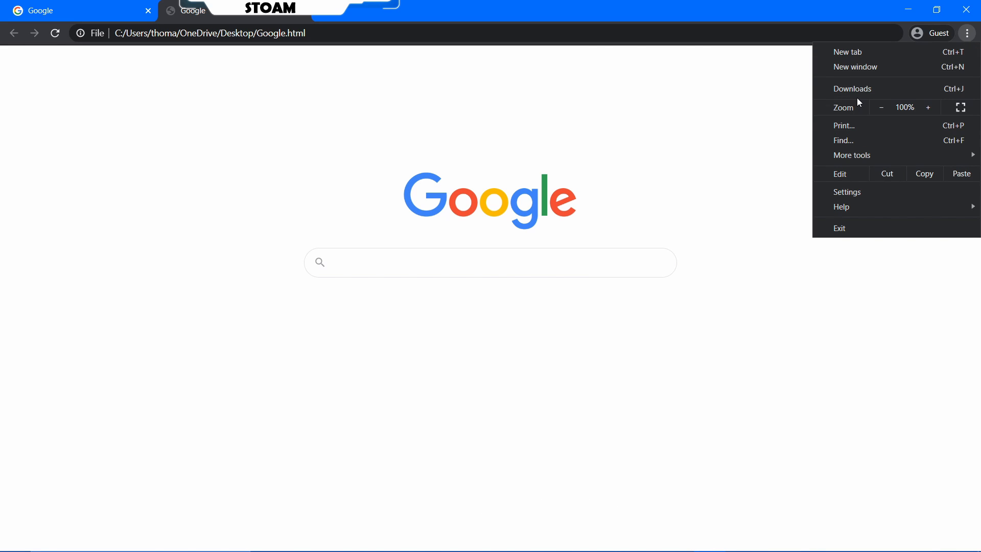
pyautogui.click(852, 88)
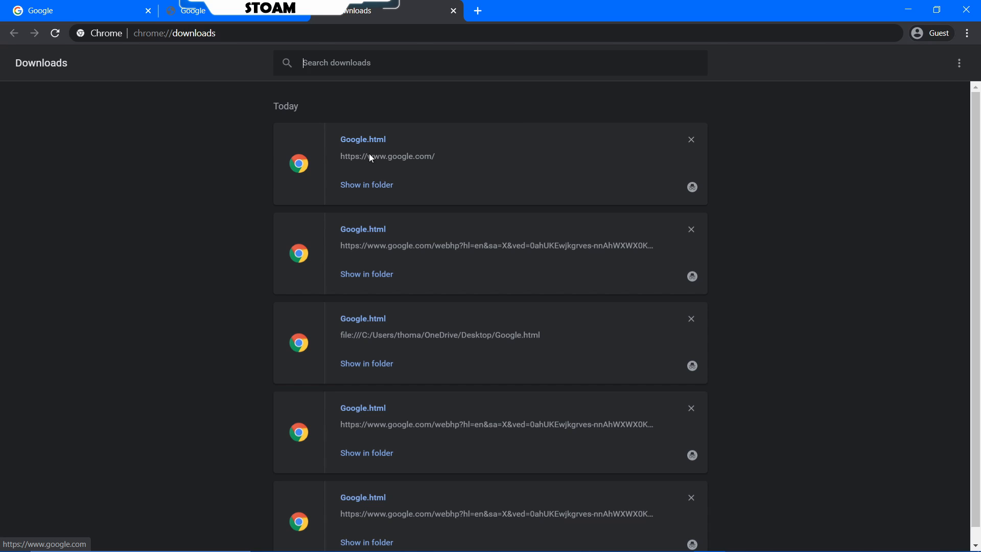
pyautogui.click(367, 184)
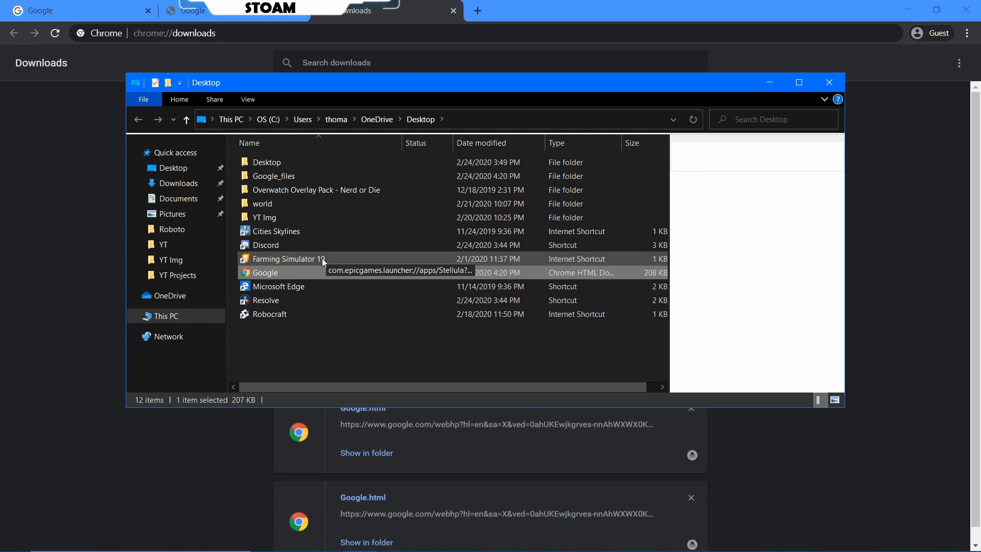
pyautogui.click(265, 272)
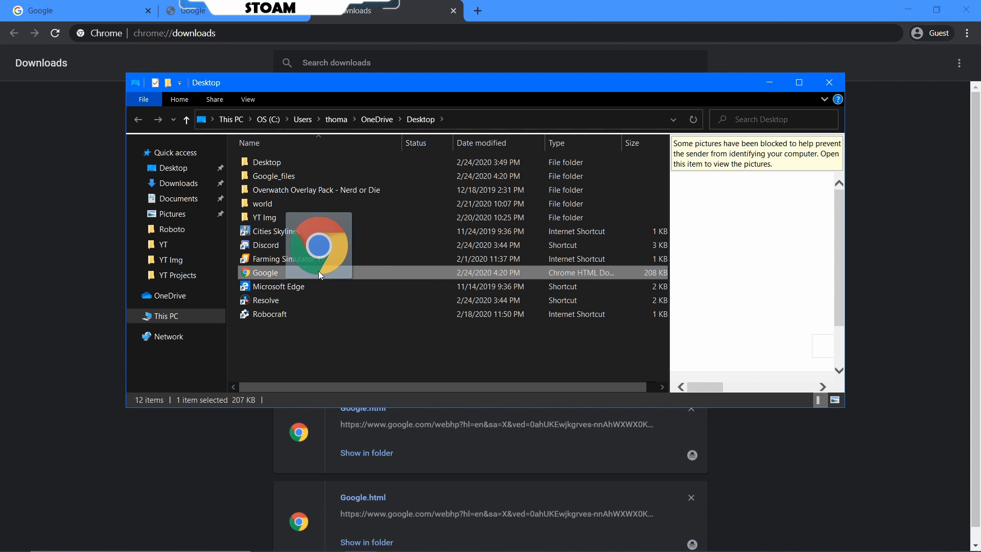
pyautogui.rightClick(265, 272)
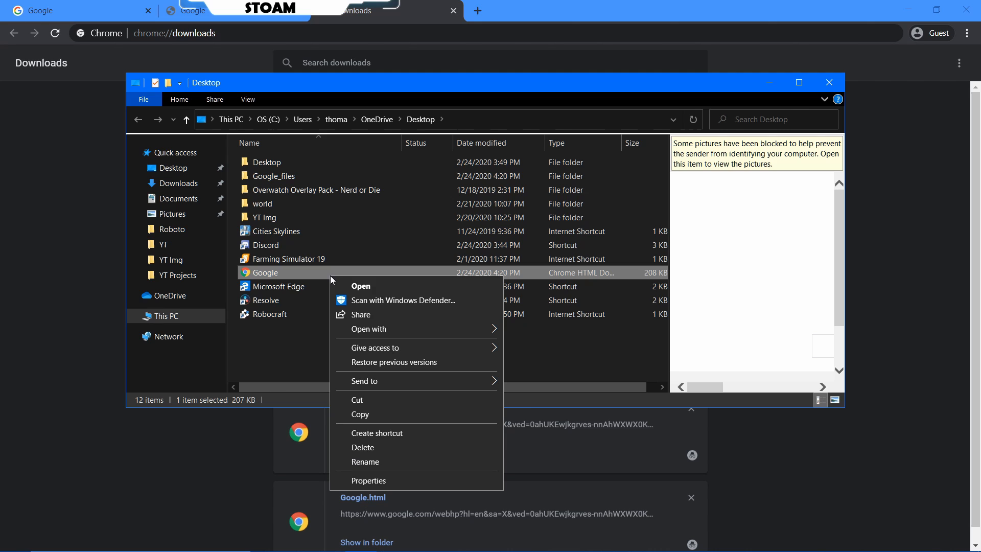
pyautogui.moveTo(390, 332)
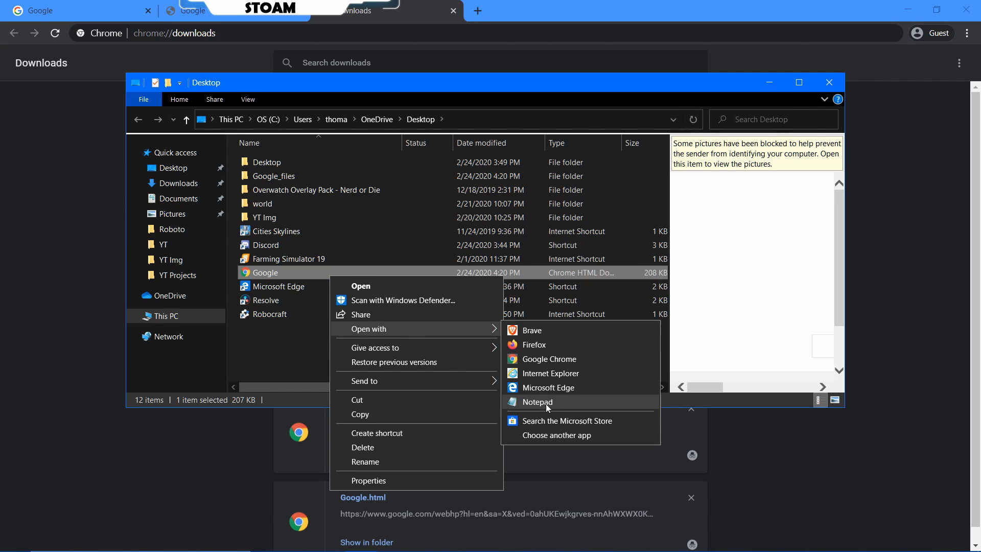
pyautogui.moveTo(556, 434)
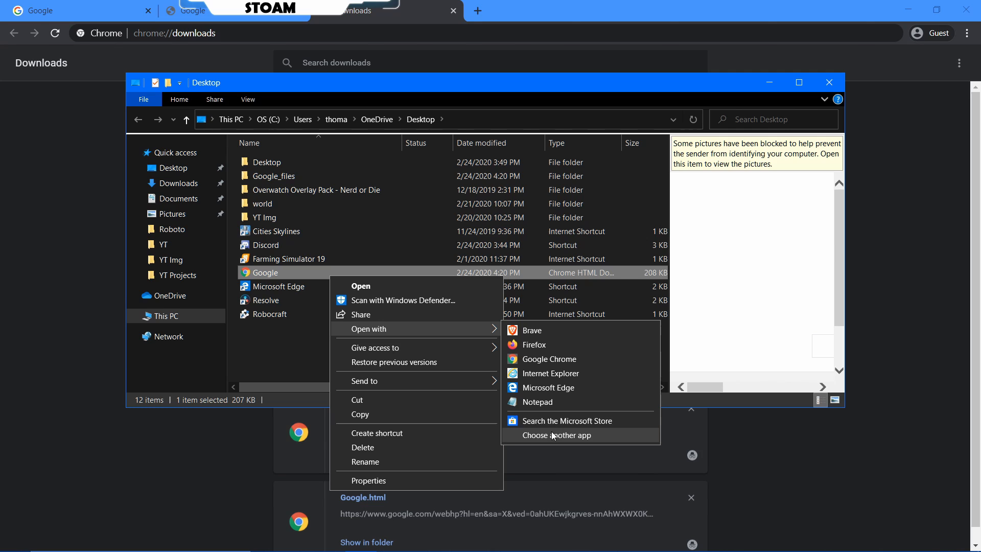
pyautogui.moveTo(549, 437)
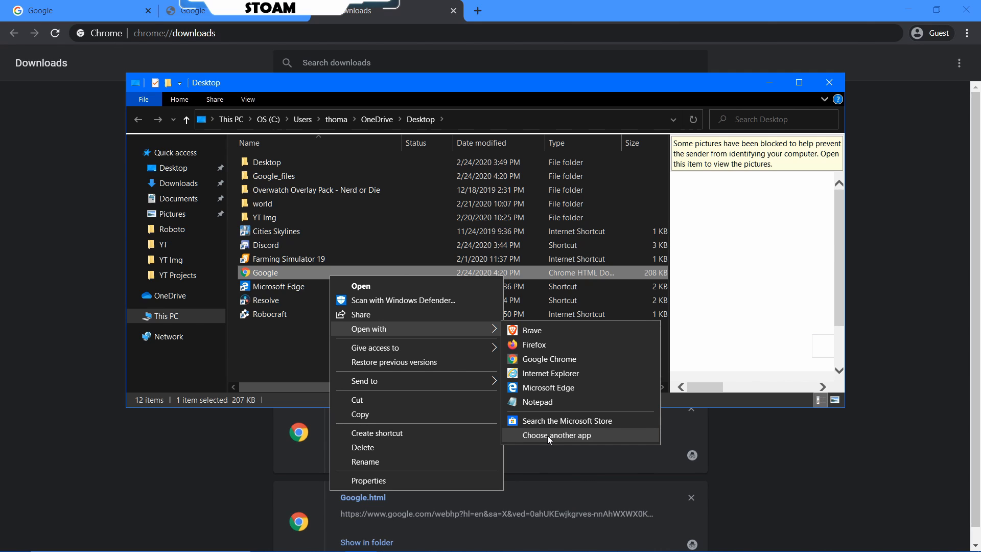
pyautogui.moveTo(554, 444)
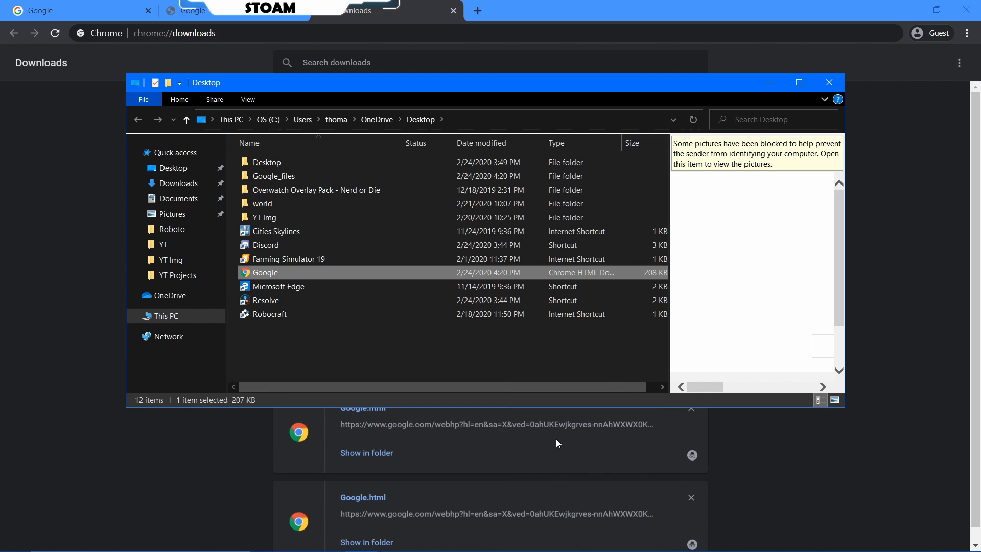
# Open Google.html with Notepad from the Open with dialog
pyautogui.doubleClick(264, 272)
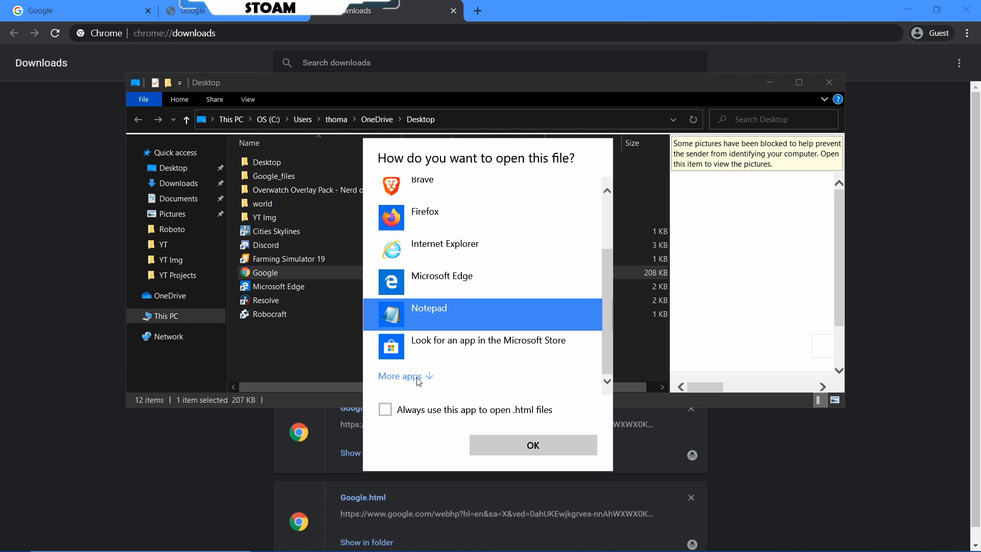
pyautogui.moveTo(444, 282)
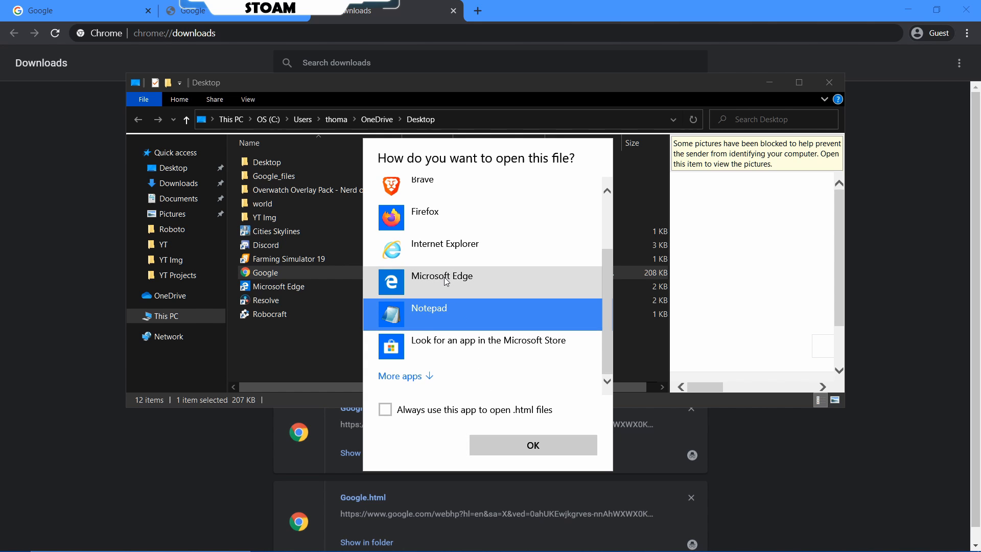
pyautogui.scroll(-3)
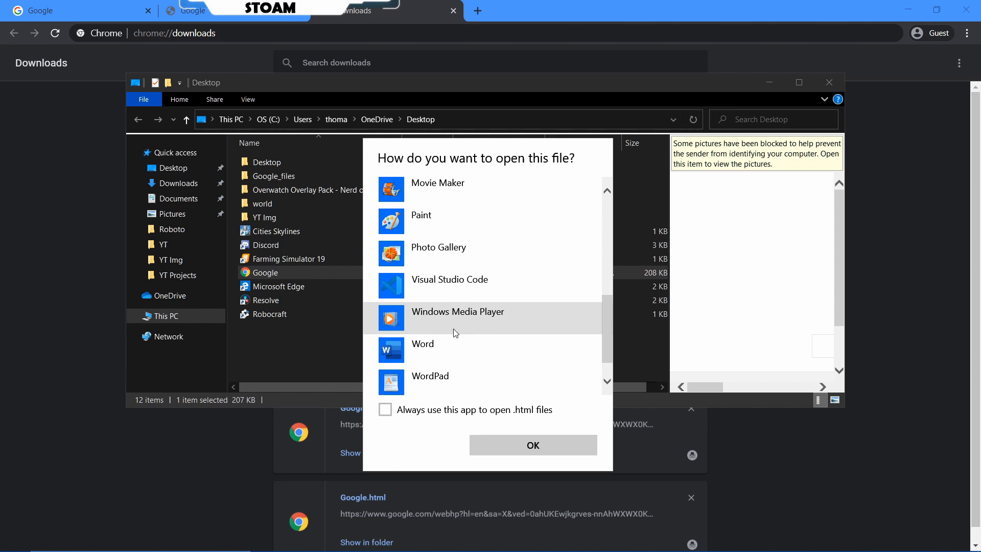
pyautogui.scroll(3)
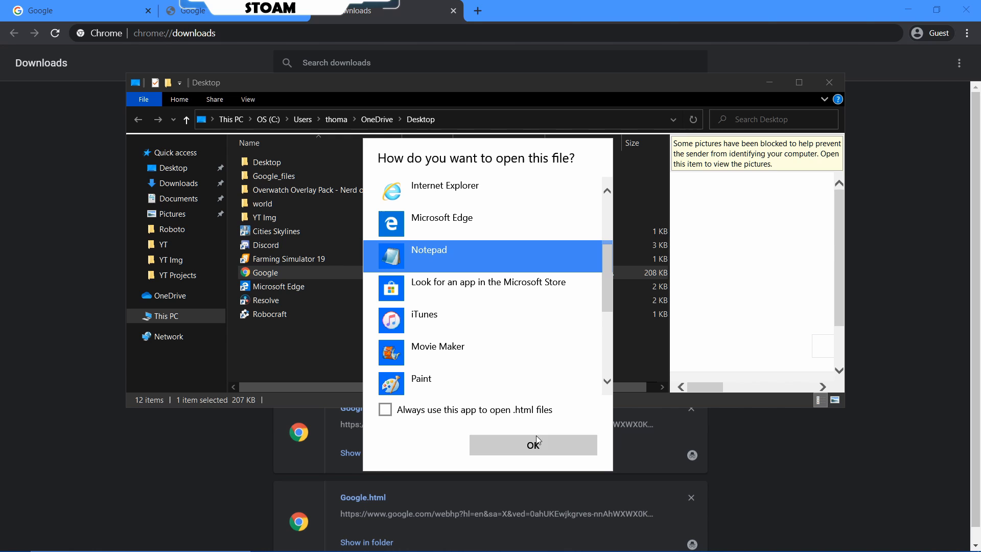
pyautogui.click(532, 445)
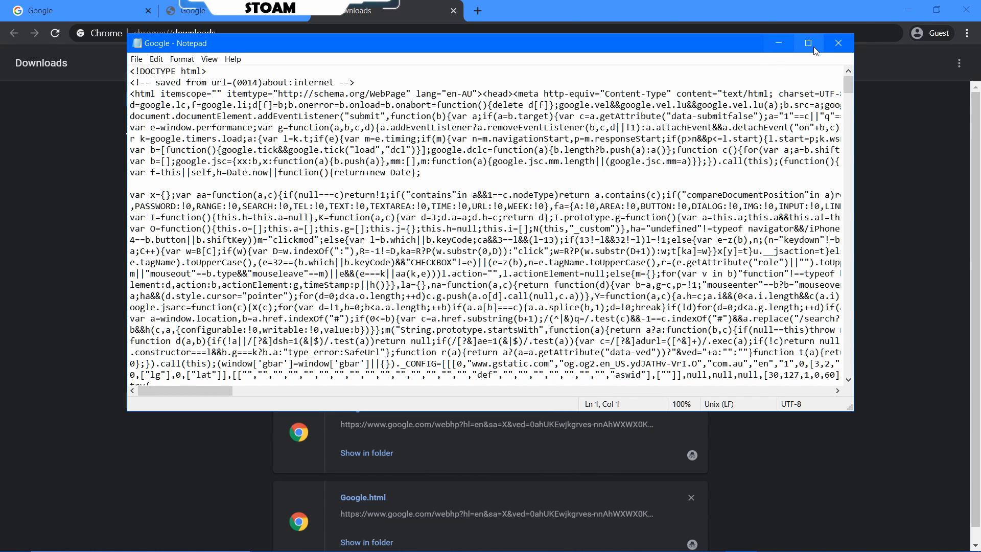
# Maximize the Notepad window showing the Google page source and start a Ctrl+F search
pyautogui.click(837, 43)
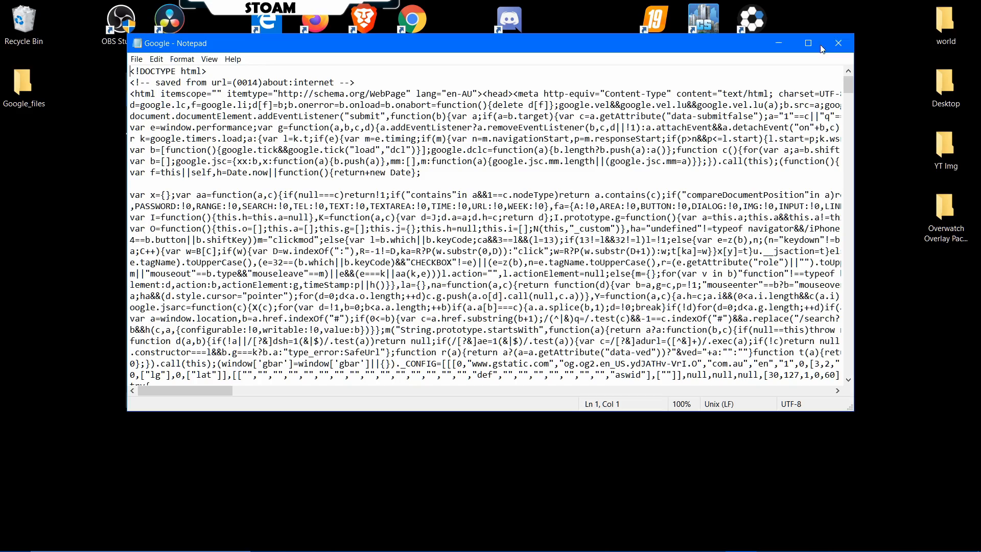
pyautogui.click(807, 43)
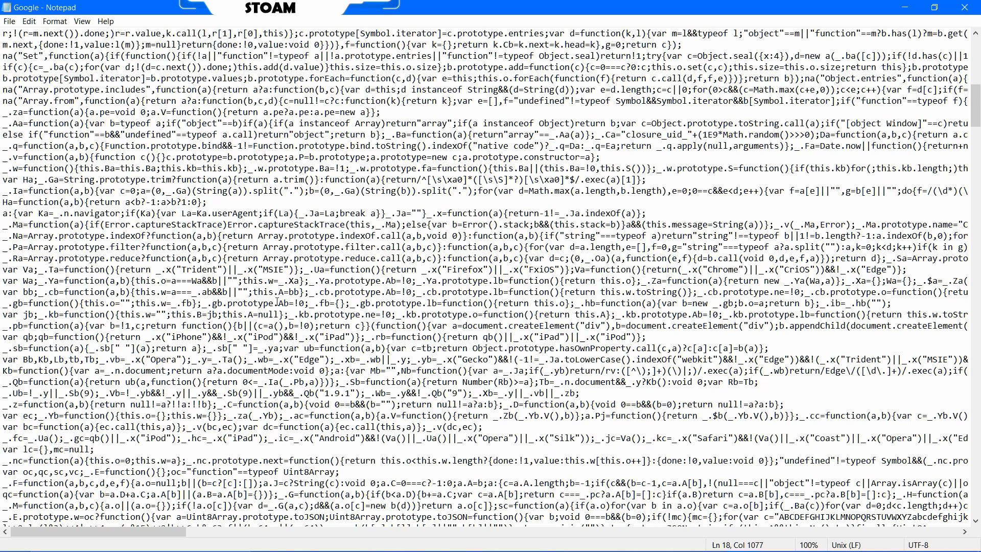
pyautogui.press('ctrl+f')
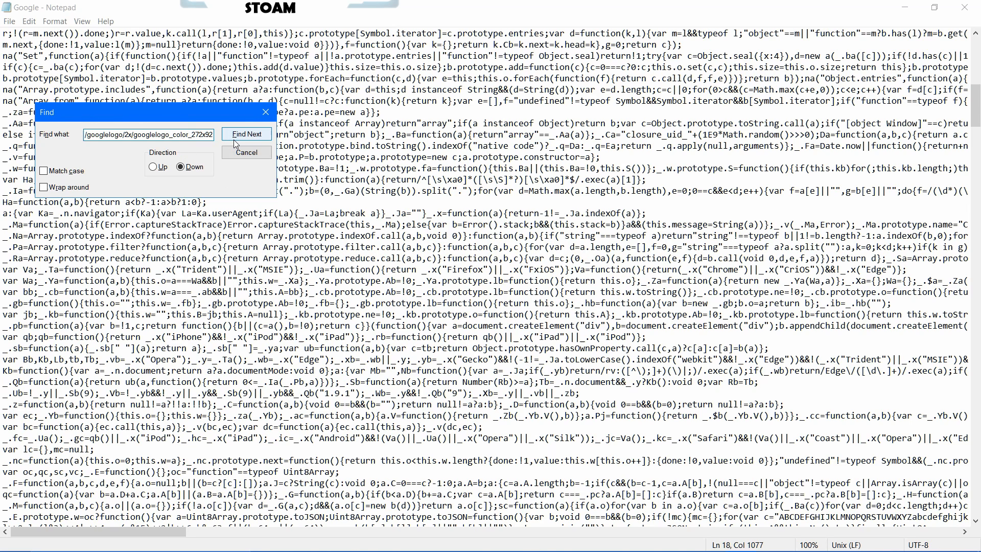
# Find the googlelogo path in the srcset line, close Find, and open Replace
pyautogui.click(246, 134)
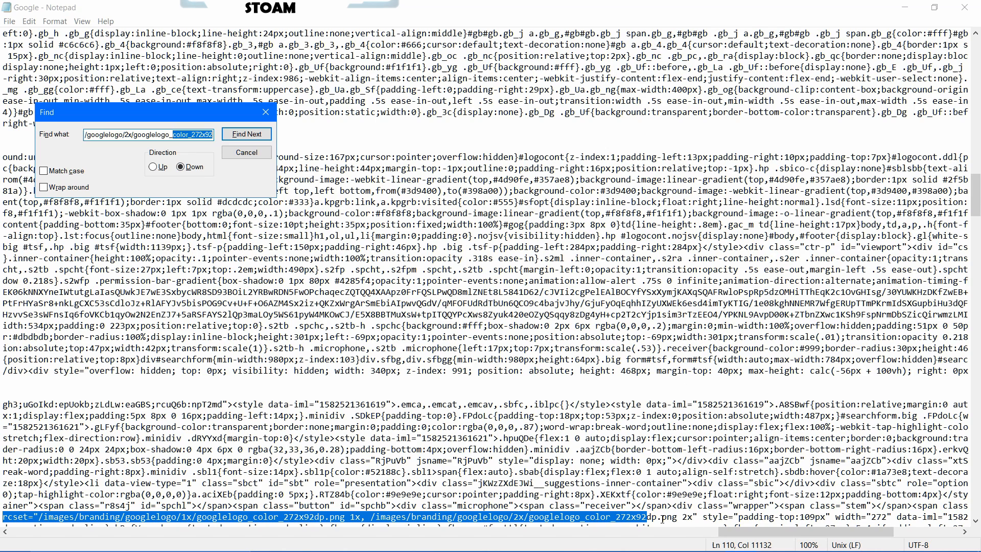
pyautogui.moveTo(139, 157)
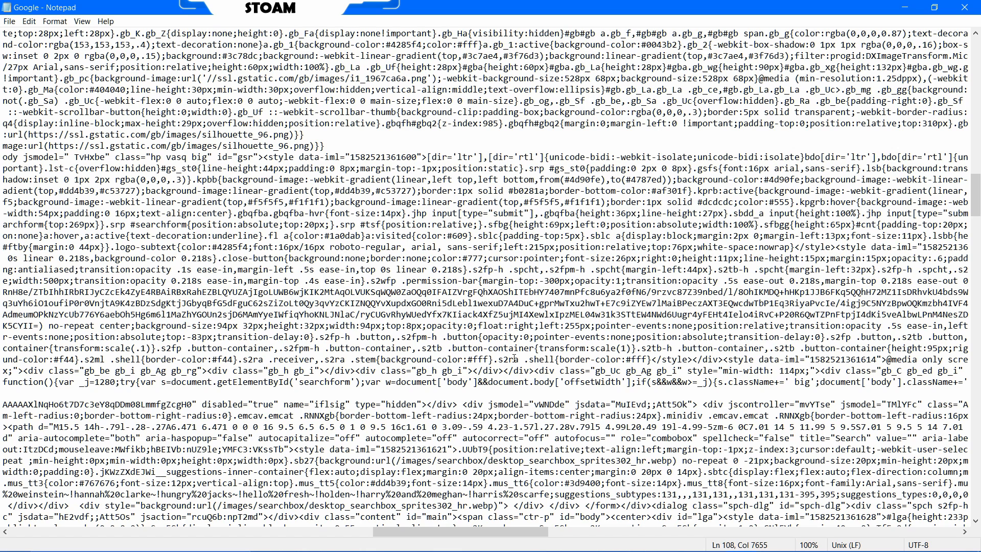
pyautogui.press('Ctrl+f')
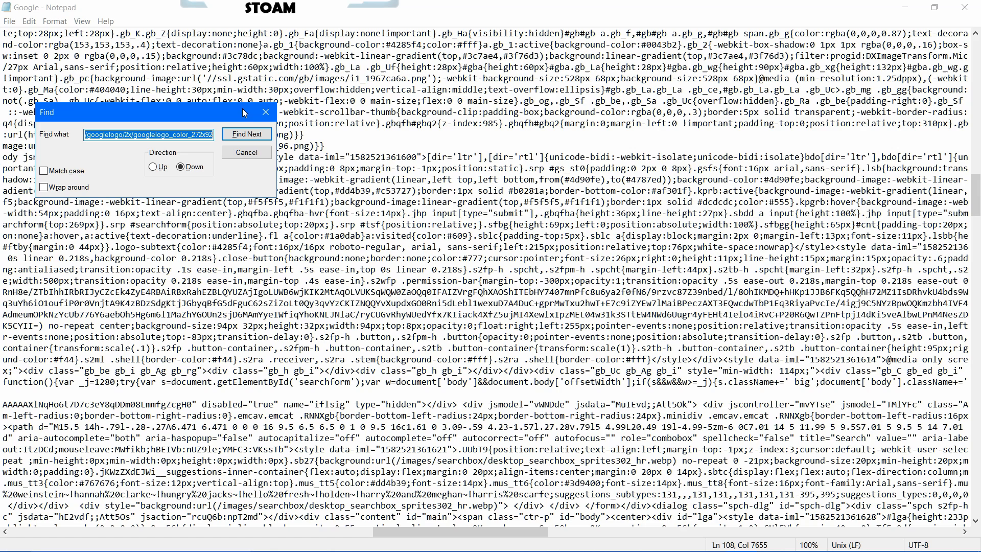
pyautogui.click(29, 21)
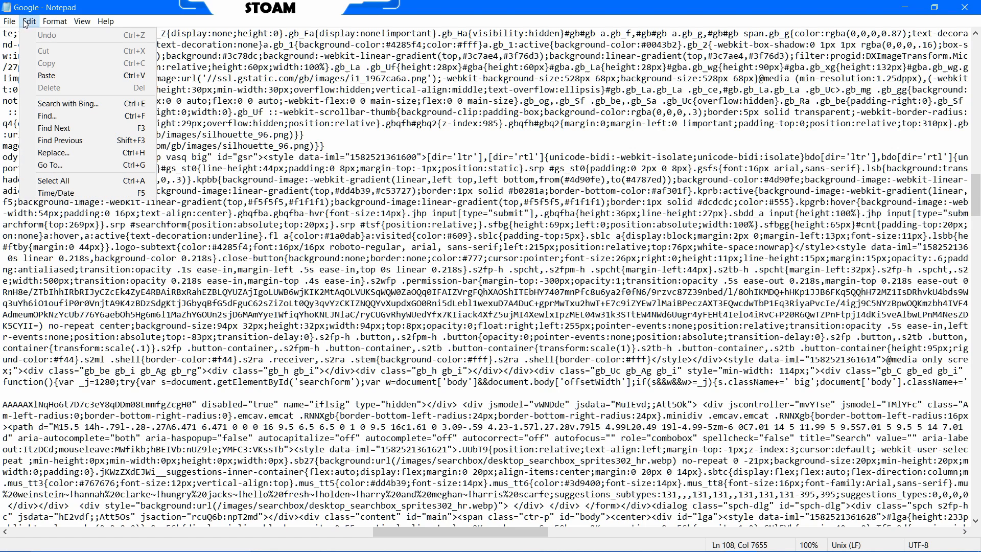
pyautogui.moveTo(57, 116)
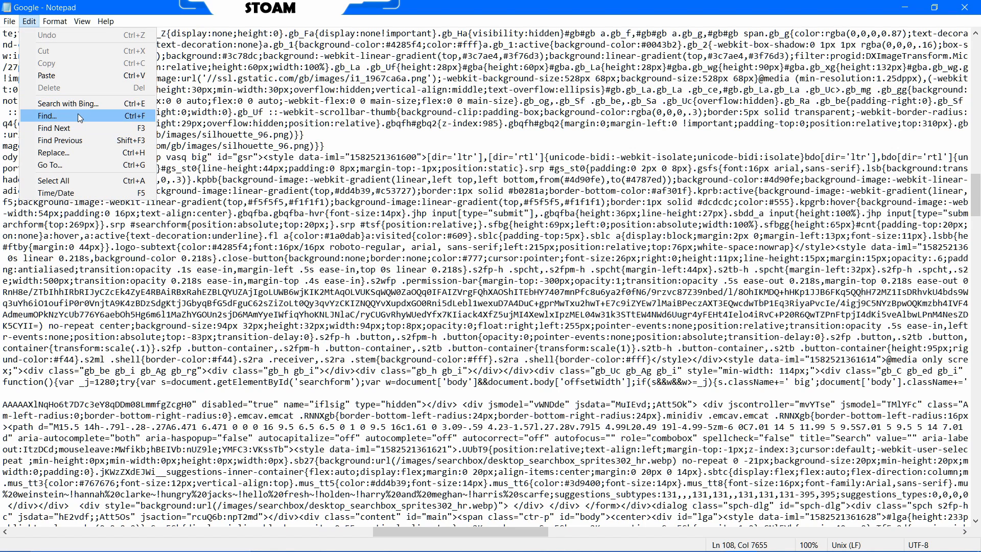
pyautogui.click(53, 153)
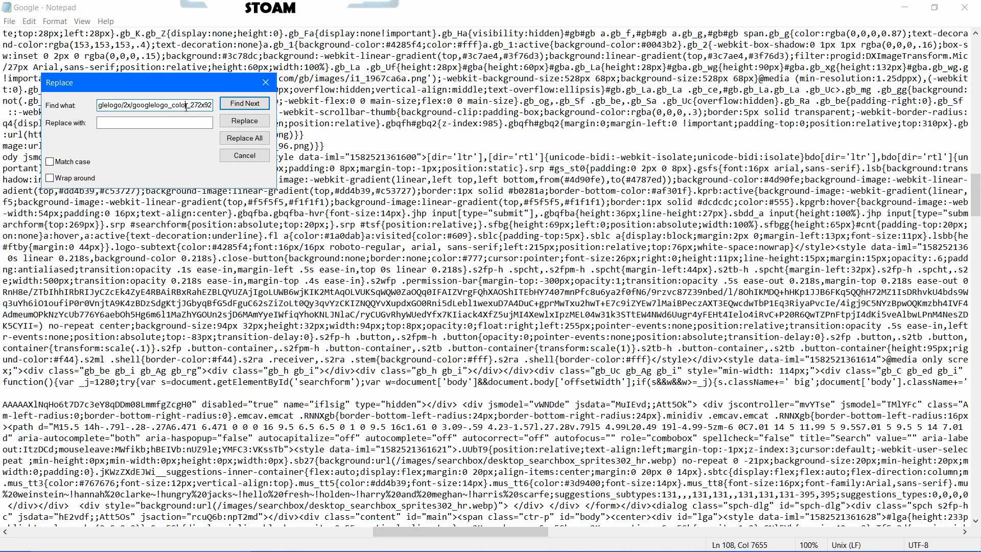
# Replace all occurrences of the srcset logo path text with nothing, then close Replace
pyautogui.tripleClick(153, 105)
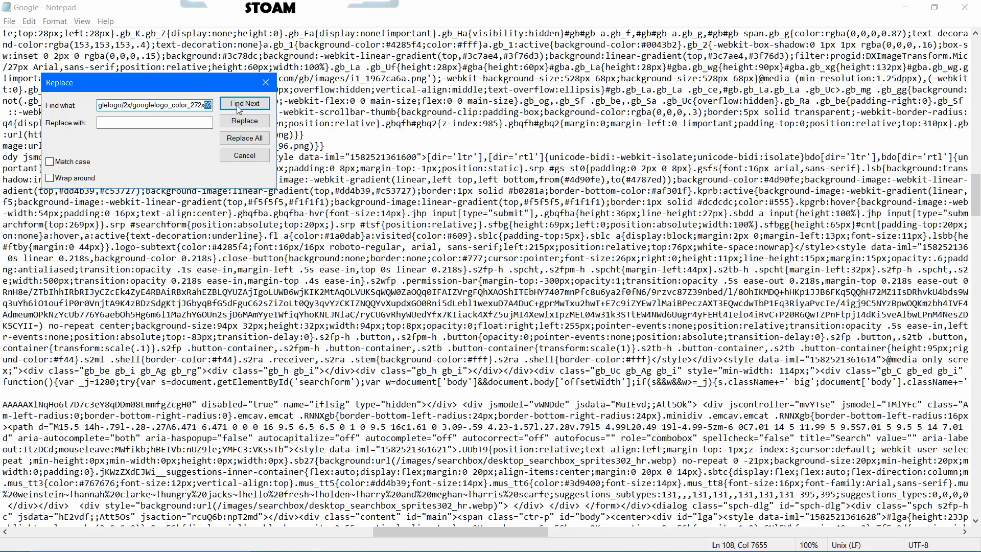
pyautogui.click(245, 103)
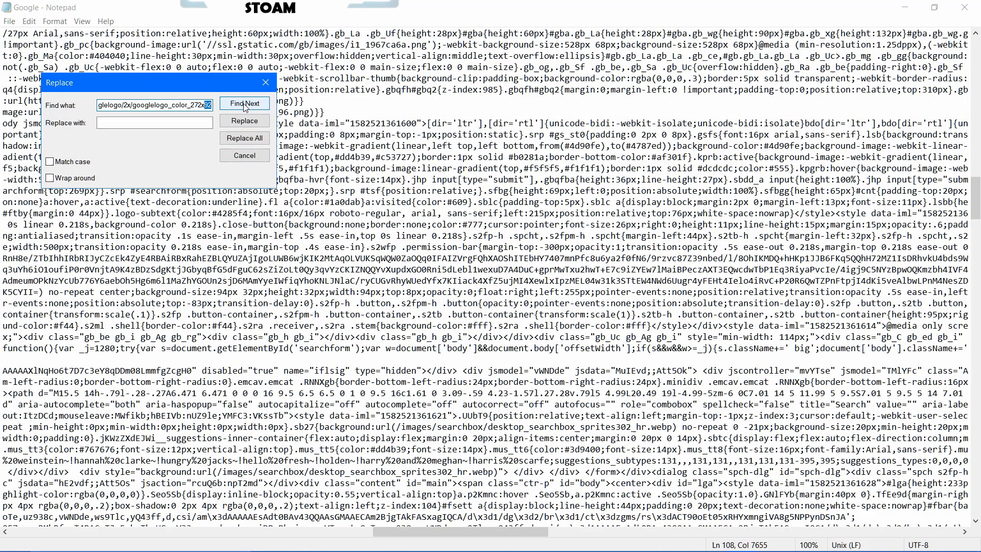
pyautogui.click(244, 102)
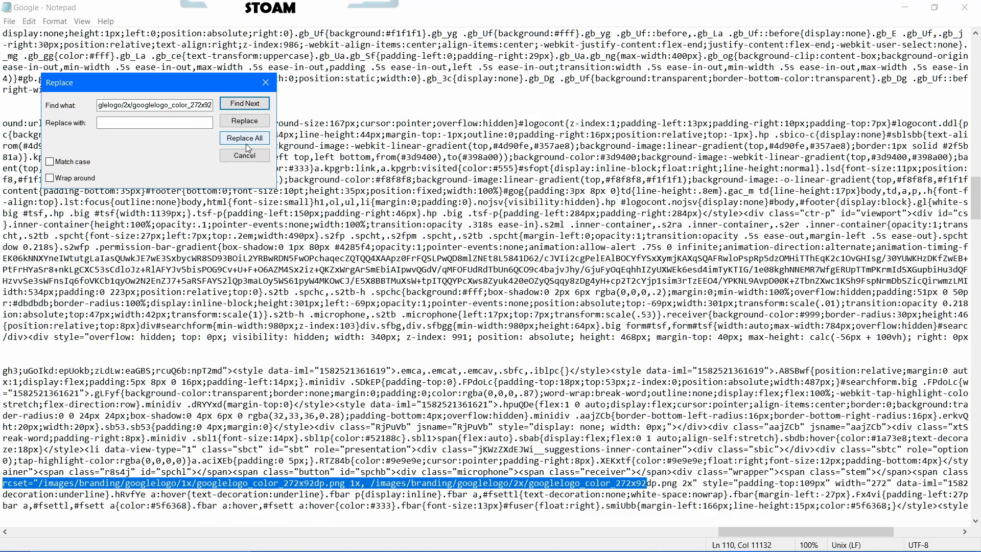
pyautogui.click(154, 122)
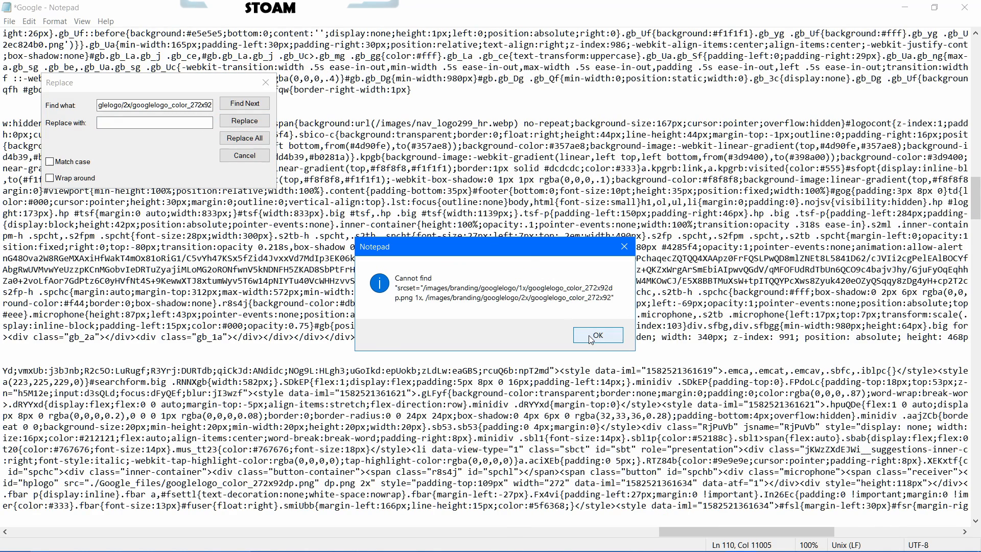
pyautogui.click(596, 335)
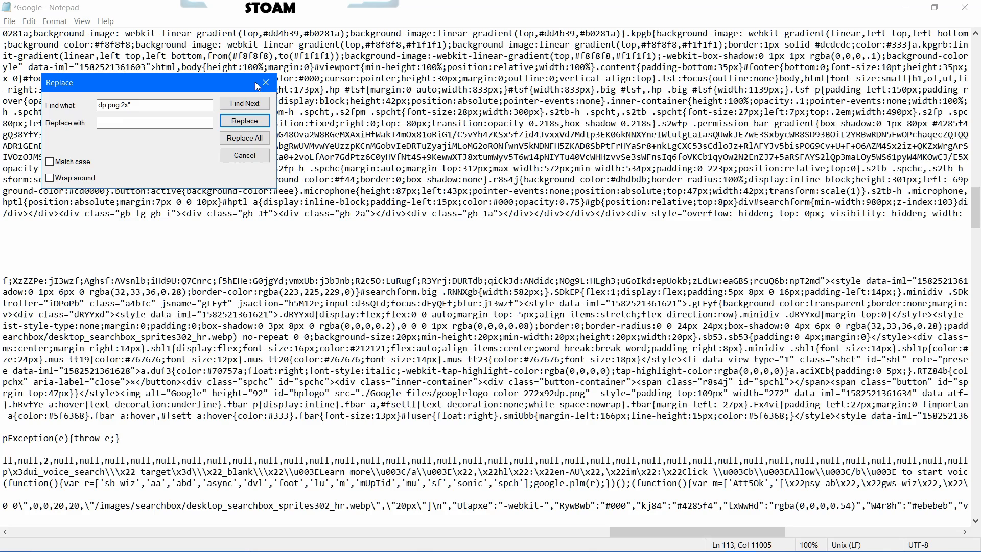
pyautogui.click(9, 21)
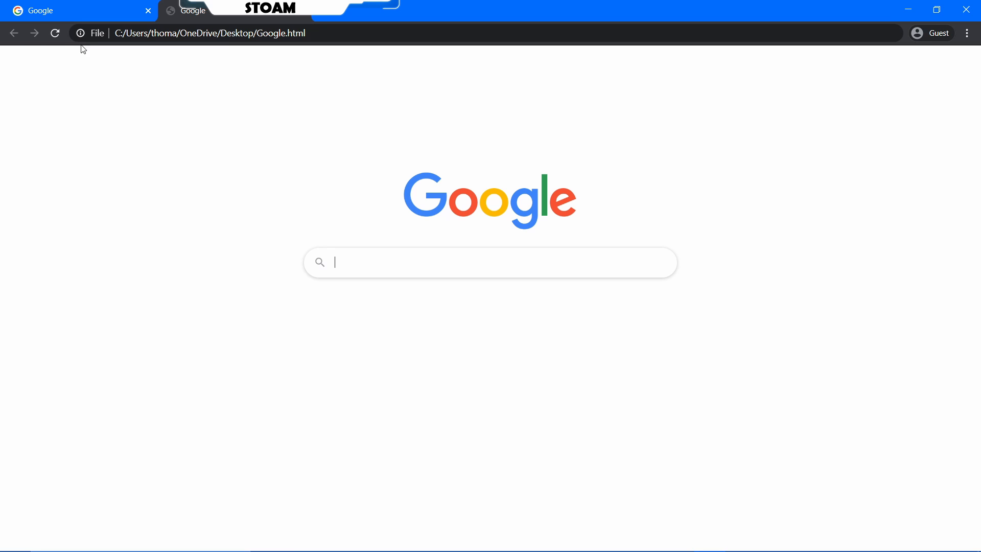
pyautogui.moveTo(425, 261)
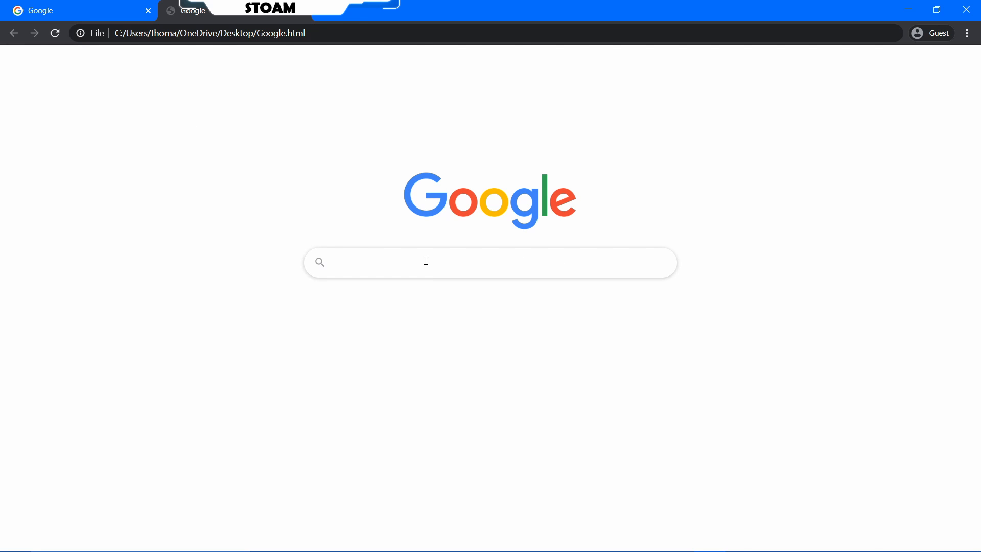
pyautogui.moveTo(653, 207)
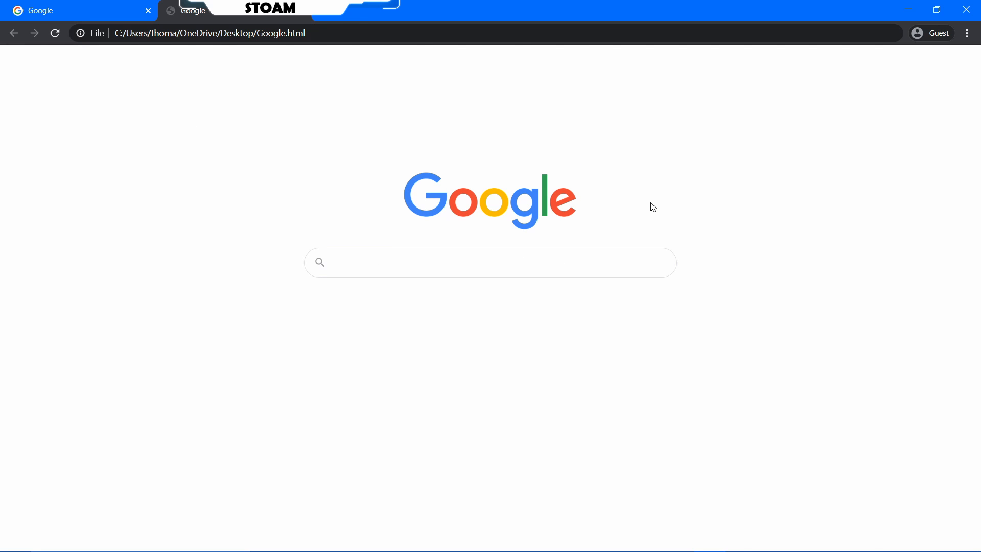
pyautogui.moveTo(587, 201)
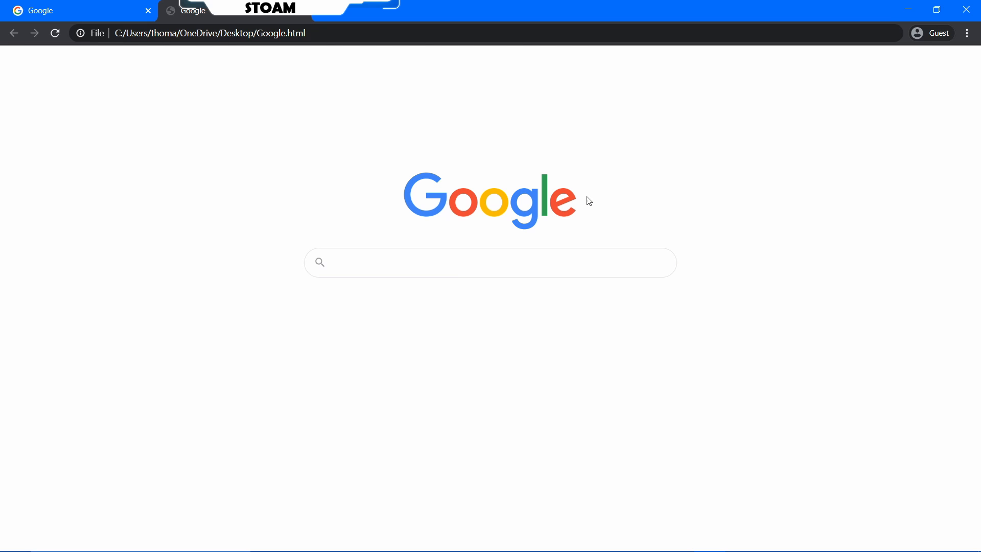
# Type 'ddd', backspace, then 'dd' into the local Google page's search box
pyautogui.click(490, 262)
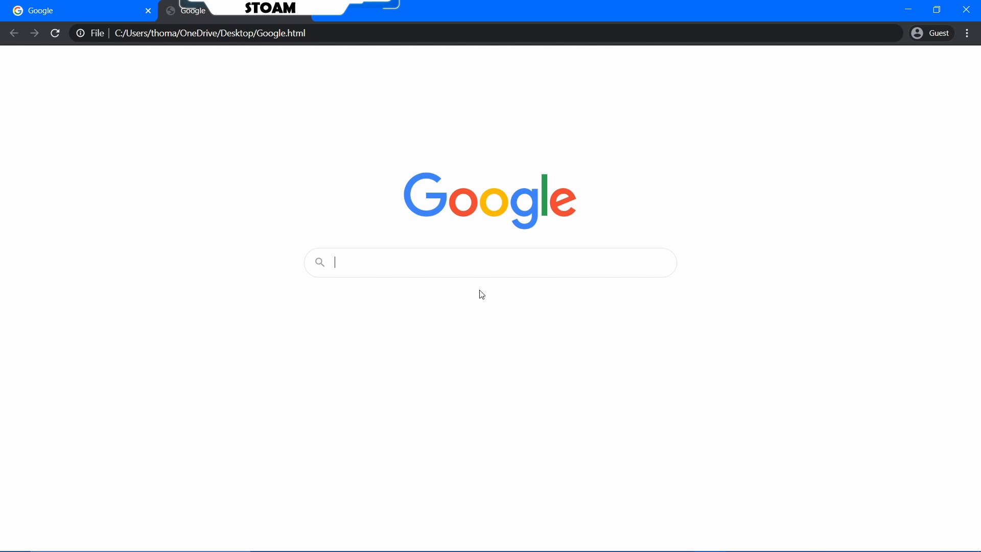
pyautogui.moveTo(349, 284)
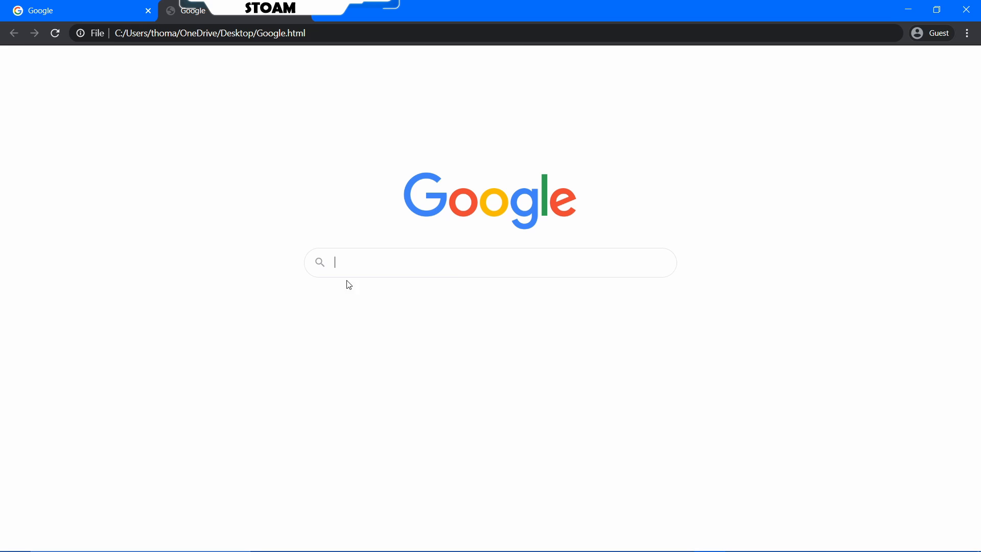
pyautogui.write('ddd')
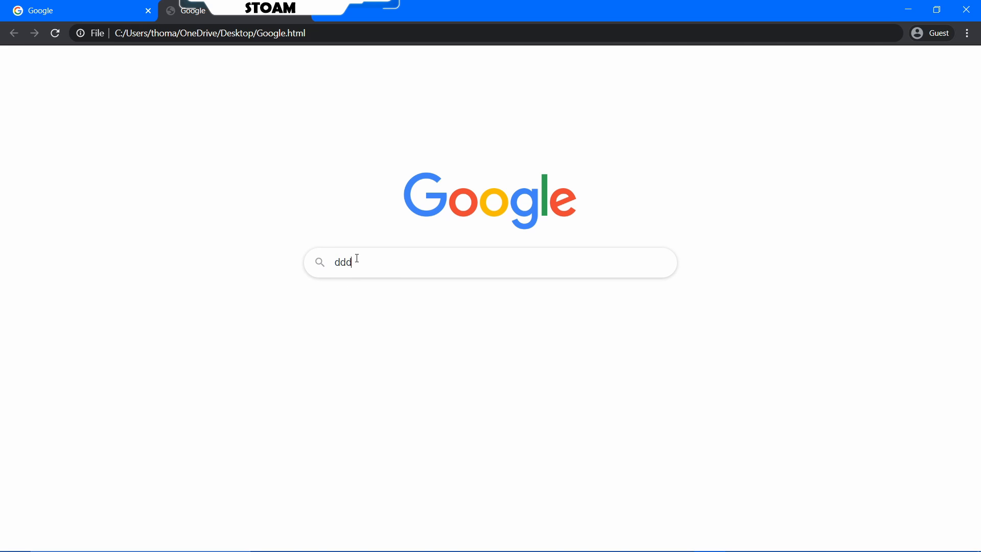
pyautogui.press('Backspace')
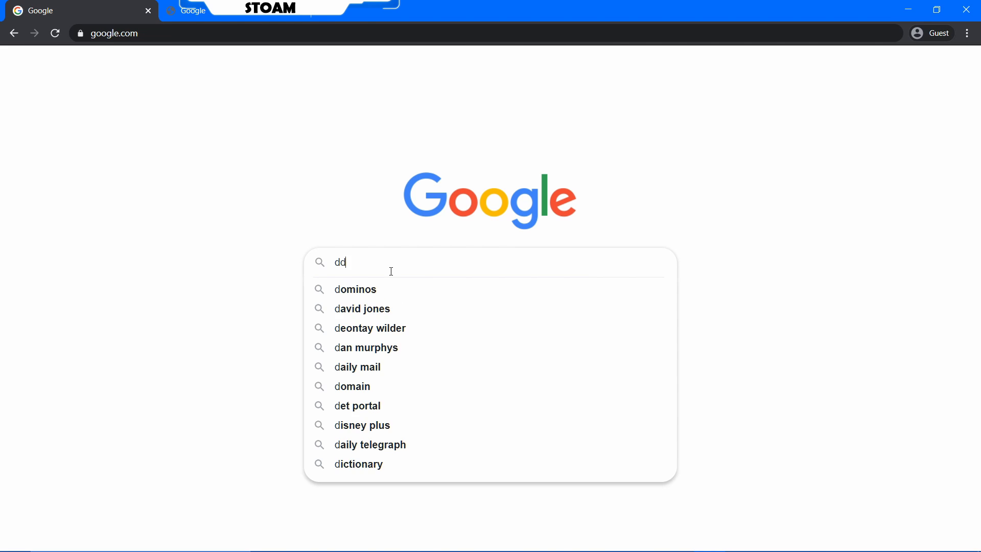
pyautogui.write('dd')
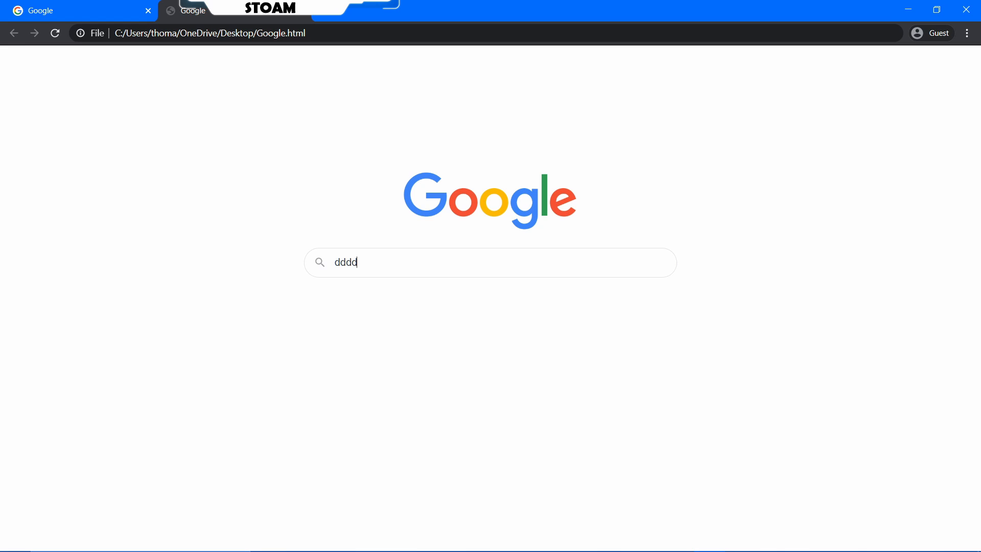
pyautogui.moveTo(775, 231)
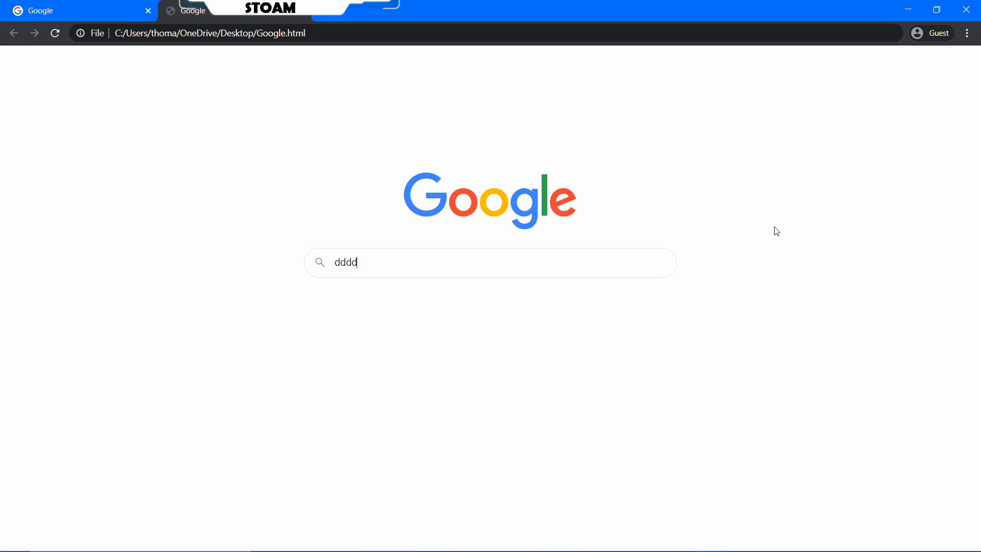
pyautogui.rightClick(213, 187)
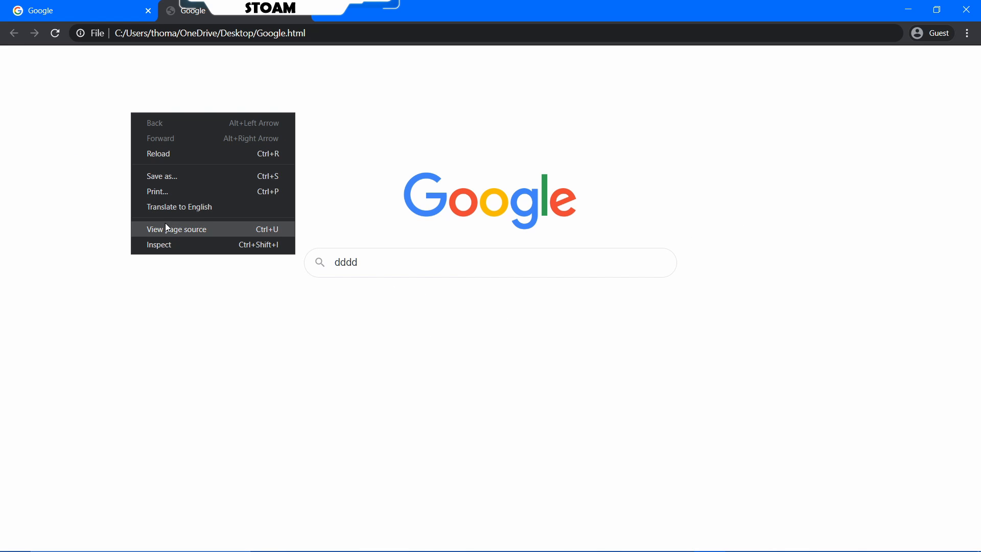
pyautogui.click(159, 245)
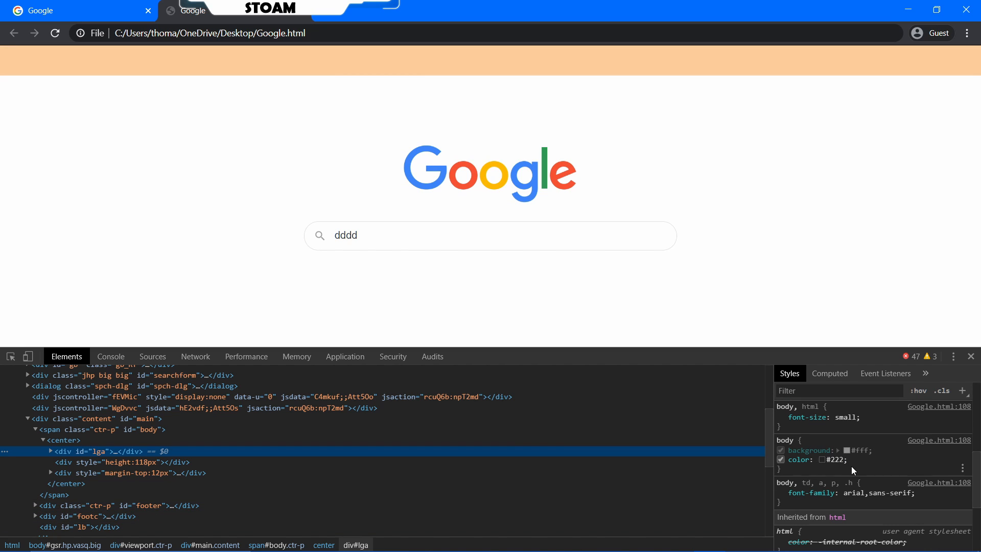
pyautogui.click(970, 356)
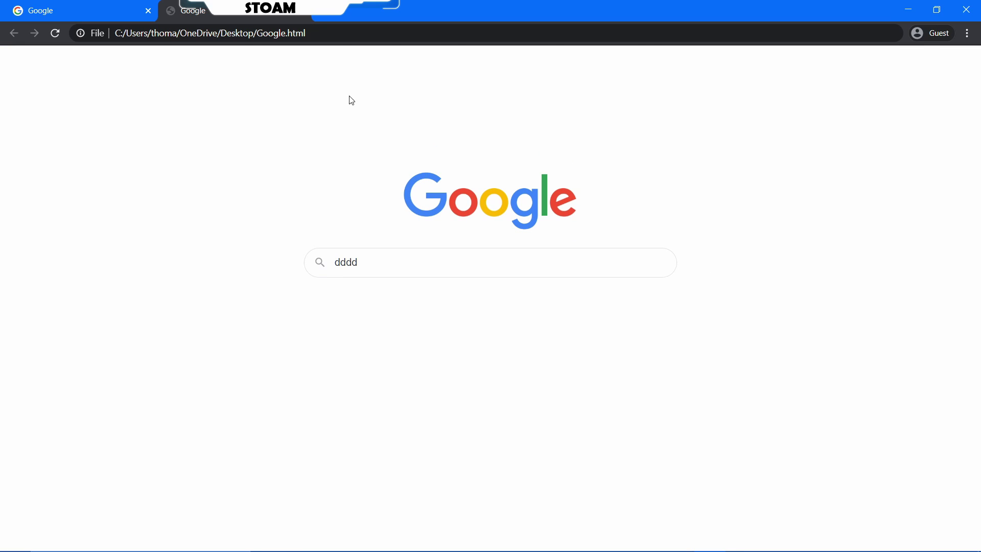
pyautogui.tripleClick(346, 262)
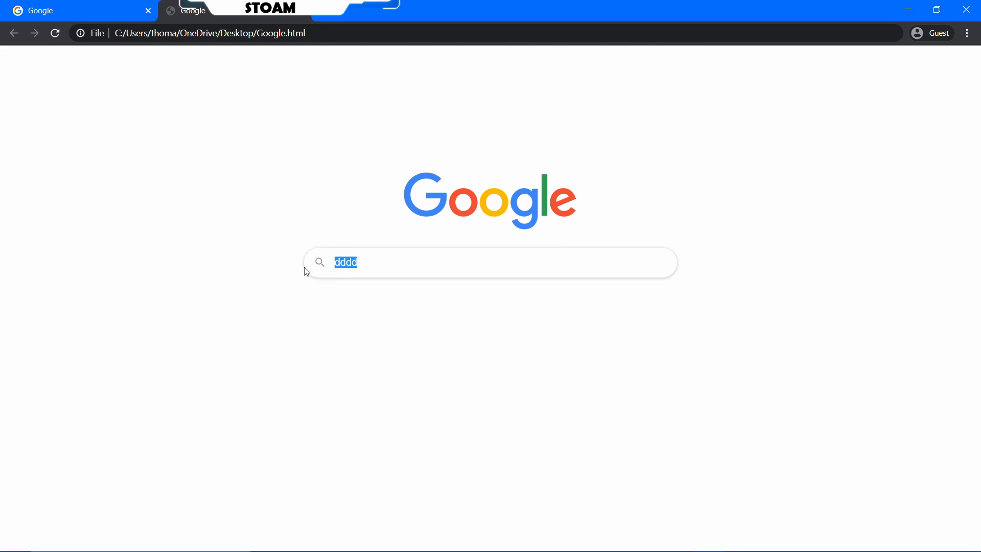
pyautogui.moveTo(505, 301)
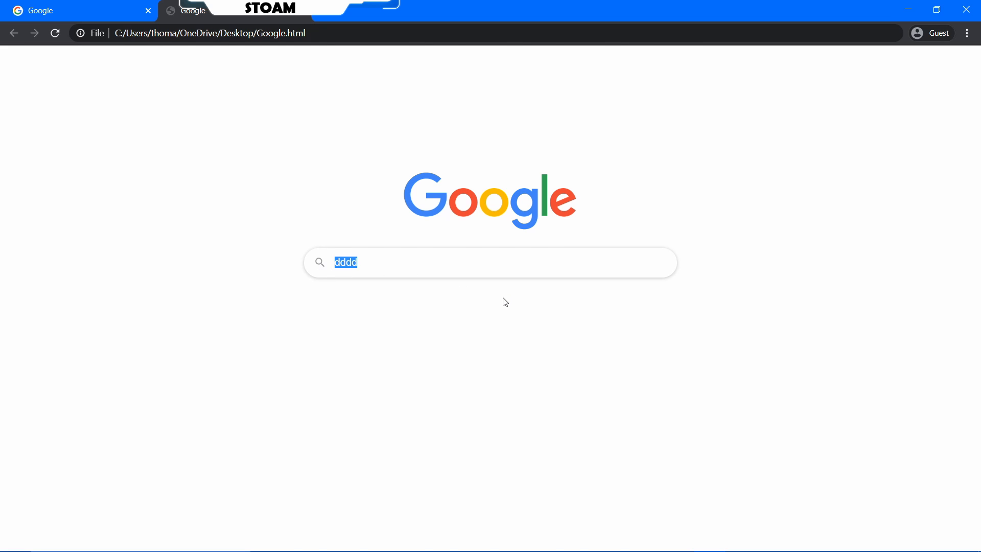